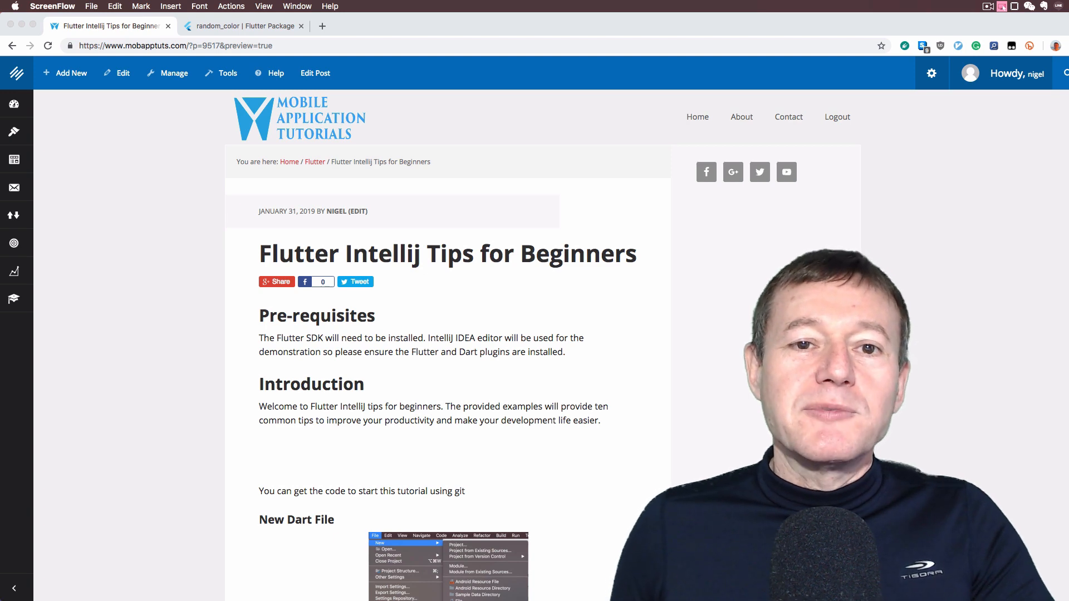
# Step: Create a new Flutter project named 'tips' saved in the intellij folder
pyautogui.scroll(-3)
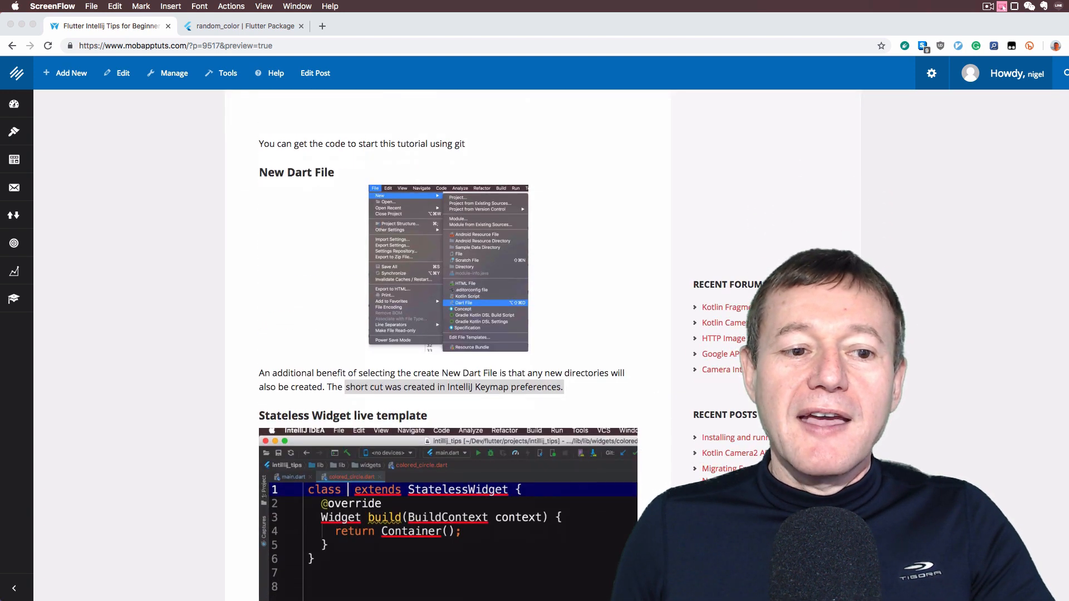
pyautogui.scroll(-3)
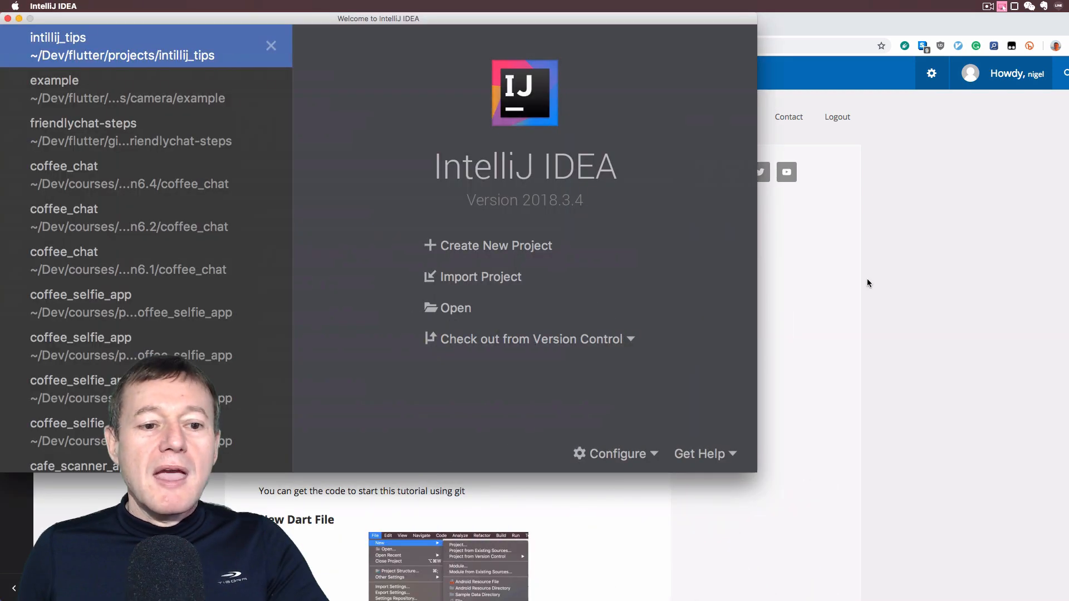
pyautogui.moveTo(496, 245)
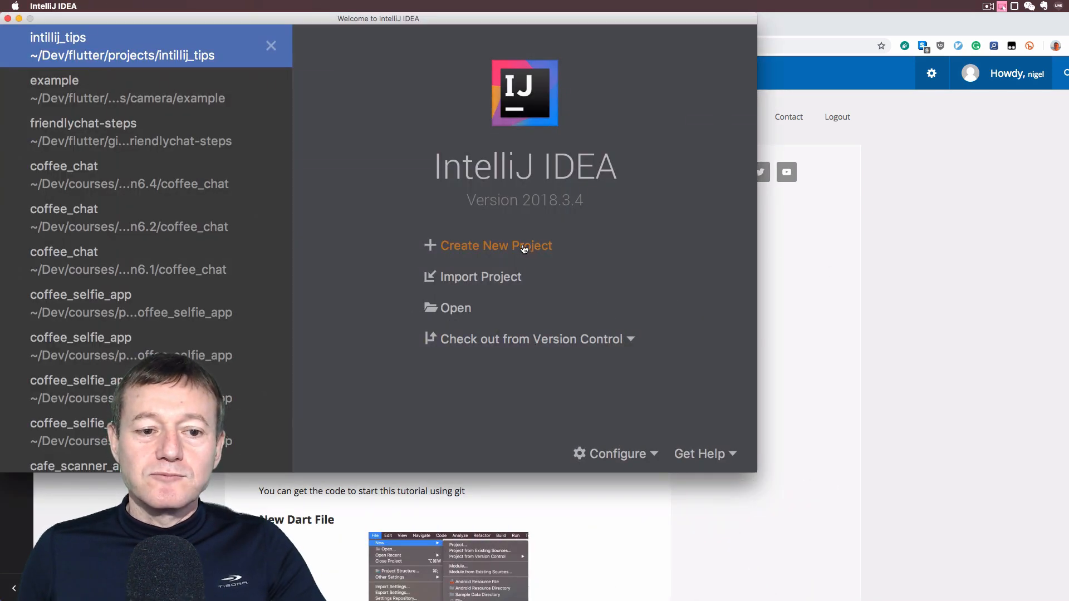
pyautogui.click(497, 246)
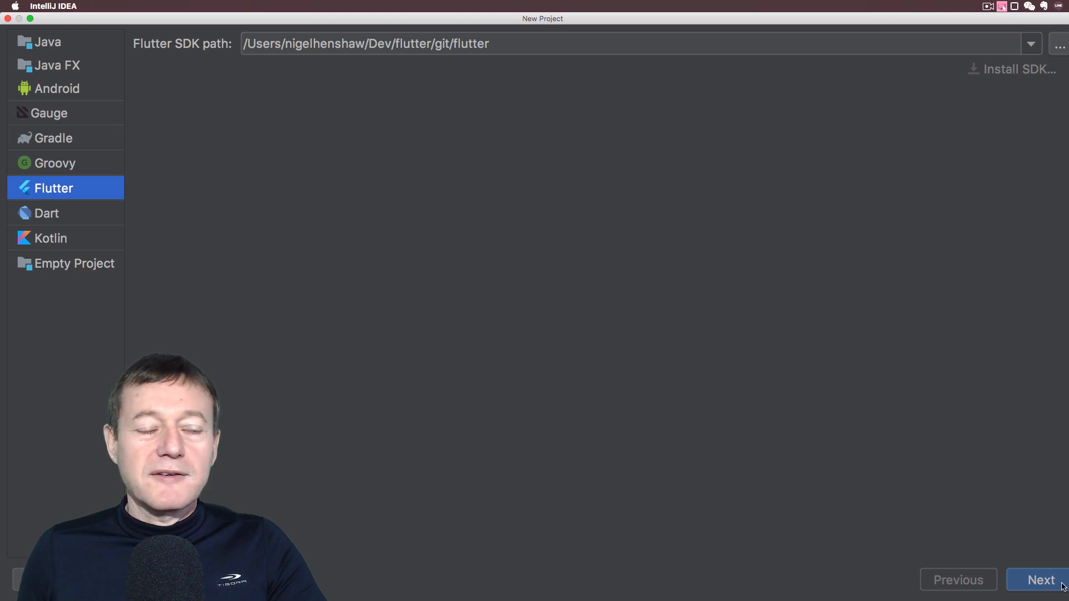
pyautogui.click(1040, 579)
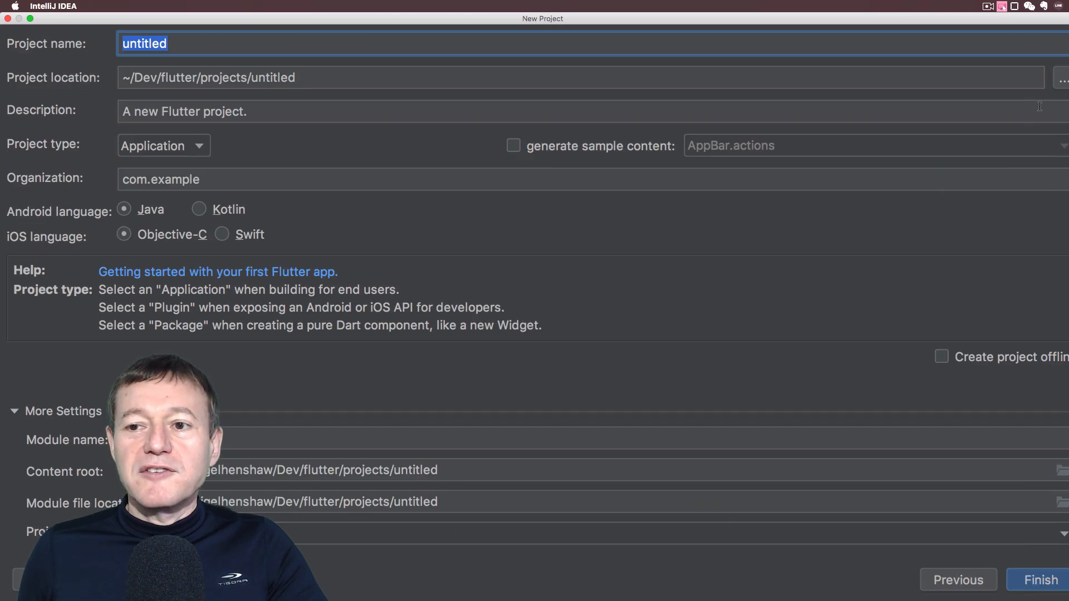
pyautogui.click(1063, 77)
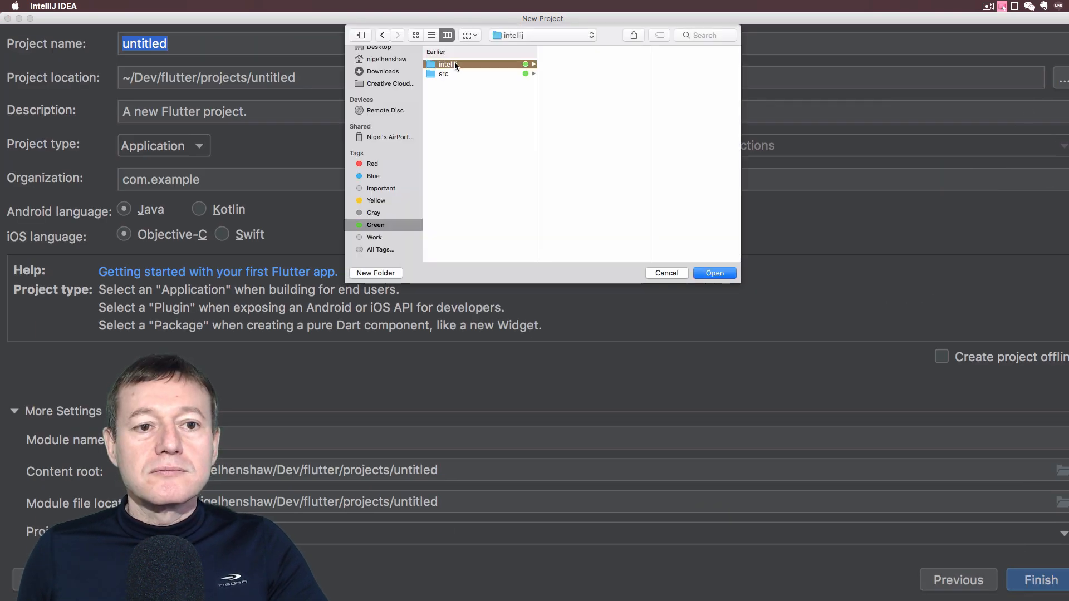
pyautogui.click(375, 273)
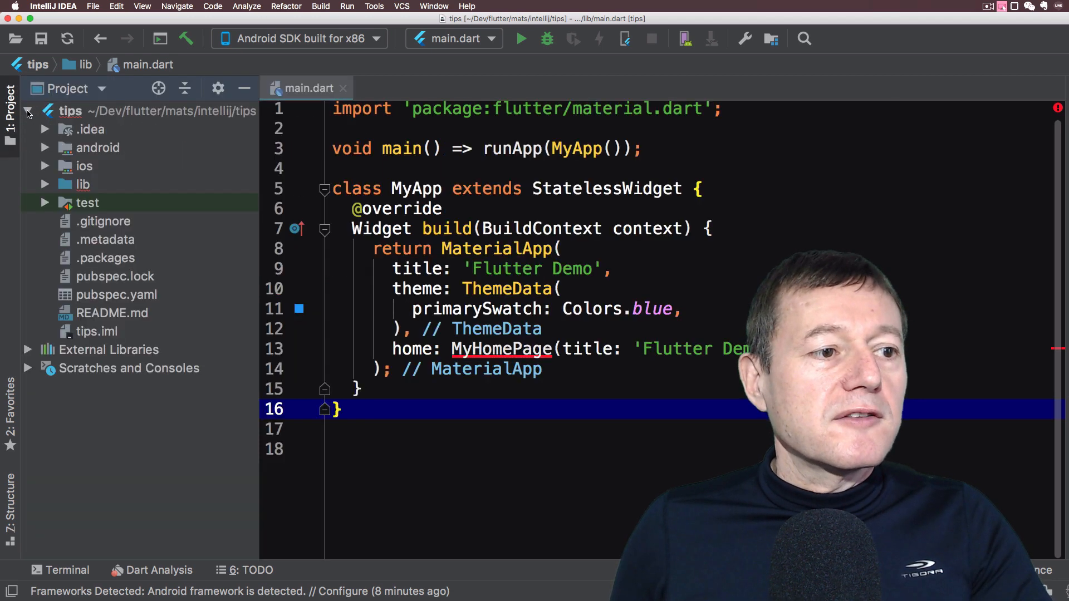
# Step: Expand and select the lib folder, then bring up File > New options
pyautogui.click(43, 184)
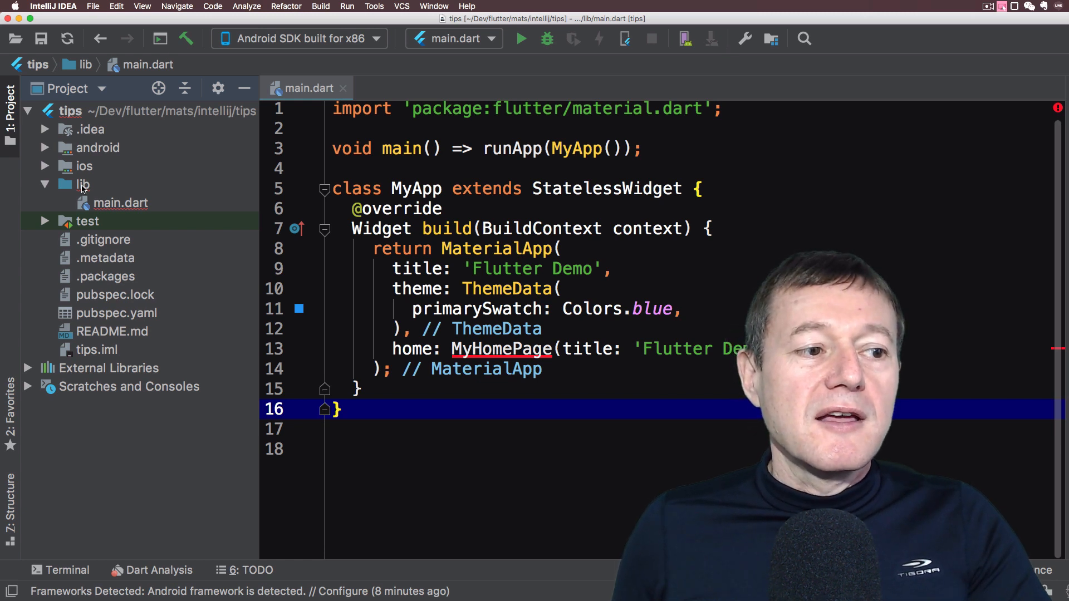
pyautogui.click(82, 184)
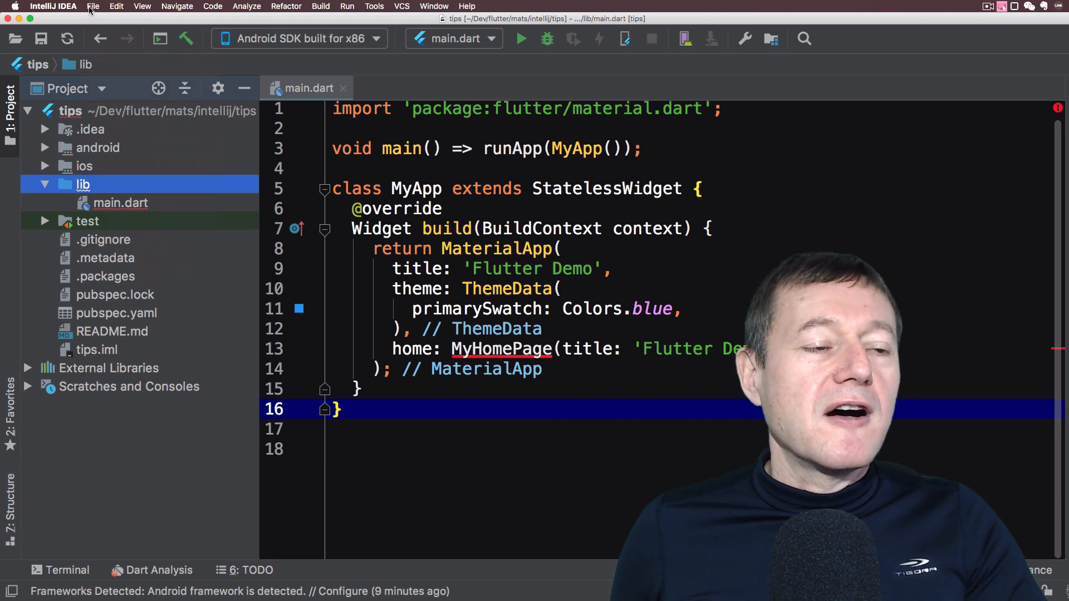
pyautogui.click(93, 6)
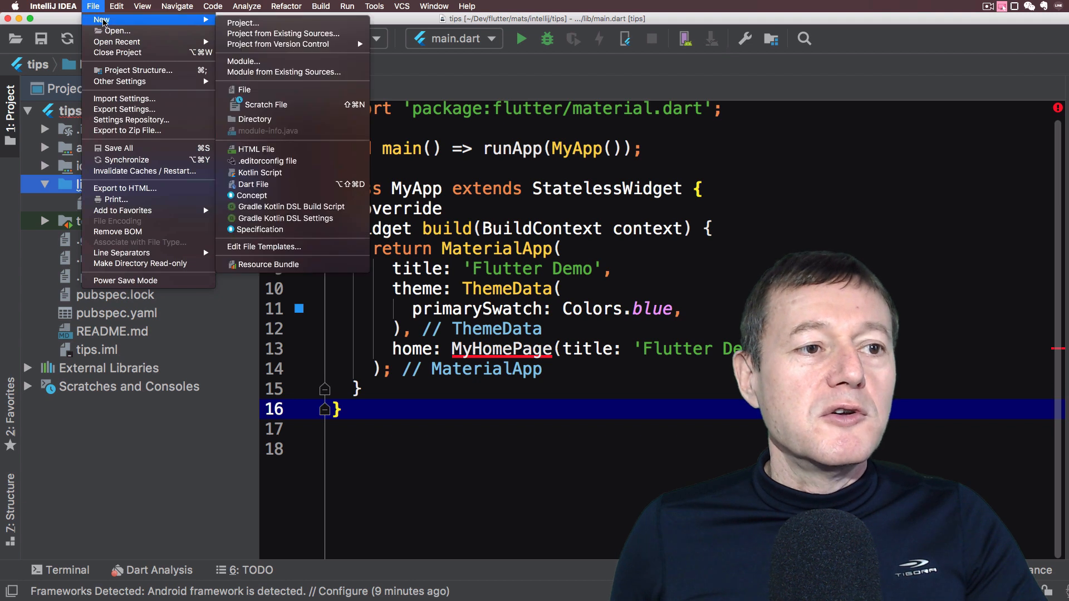
pyautogui.moveTo(253, 185)
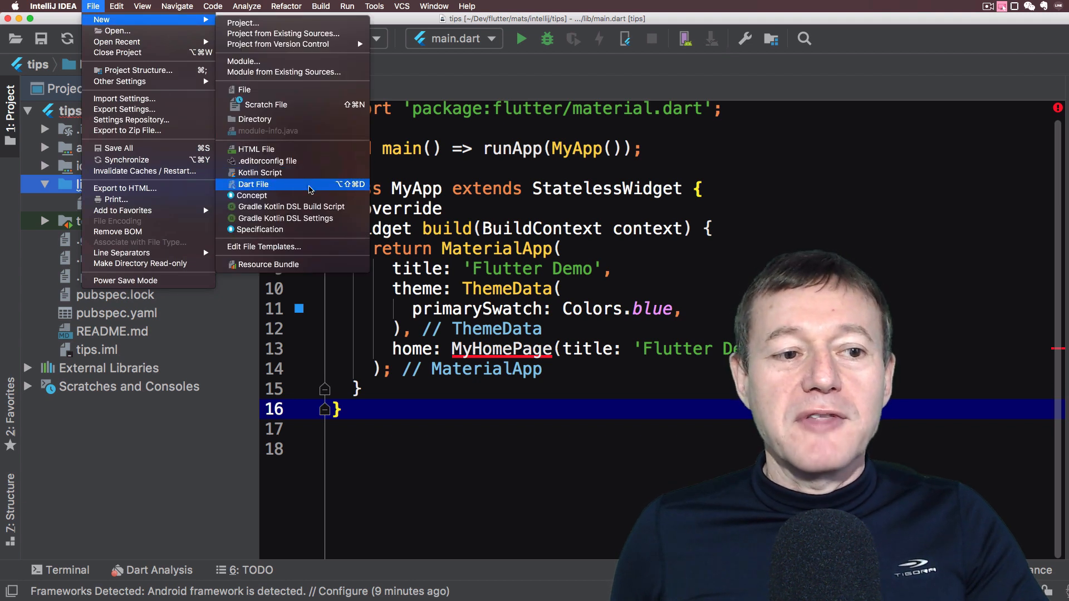
pyautogui.moveTo(291, 206)
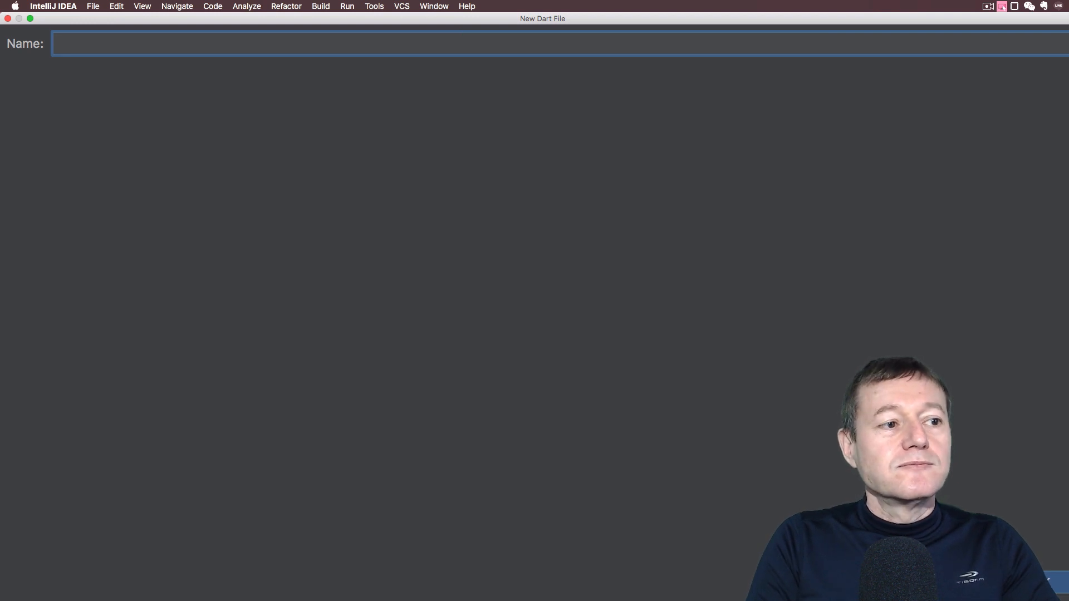
# Step: Name the new Dart file widgets/color_circle to create color_circle.dart
pyautogui.write('widgets/')
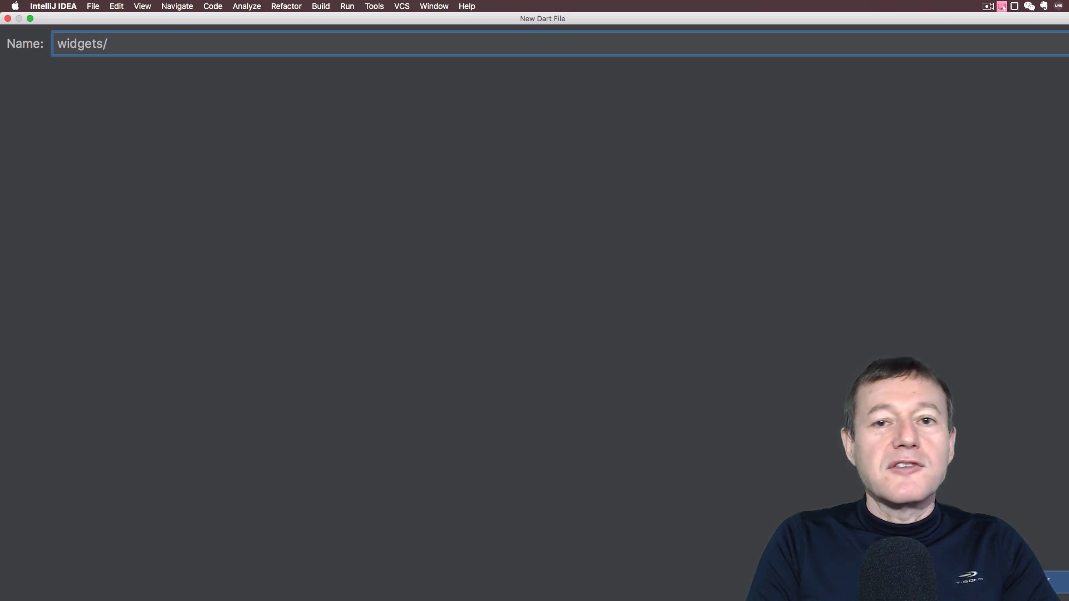
pyautogui.write('color')
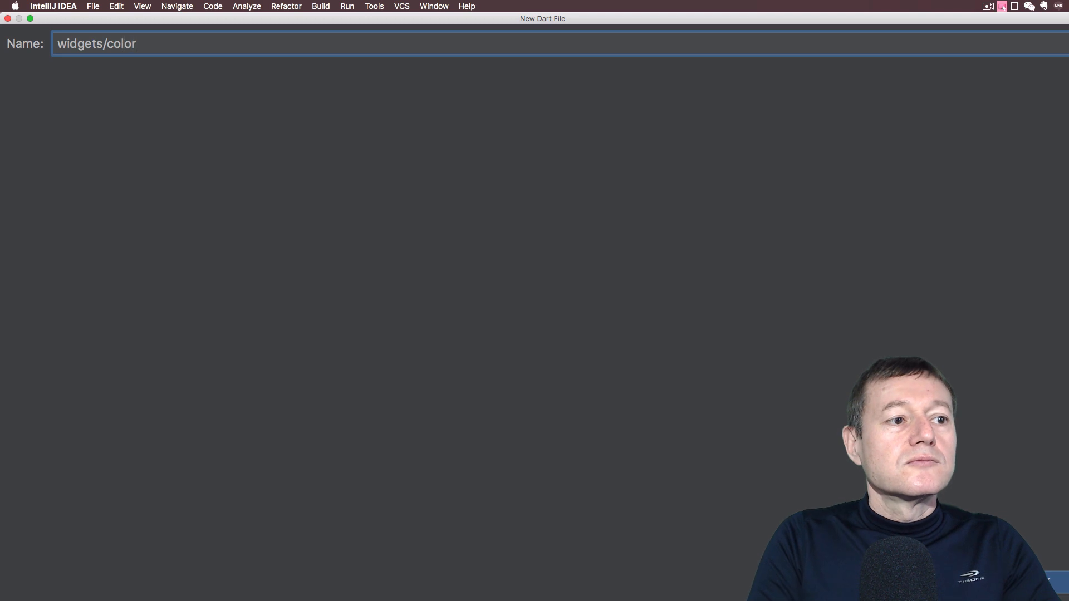
pyautogui.write('_ci')
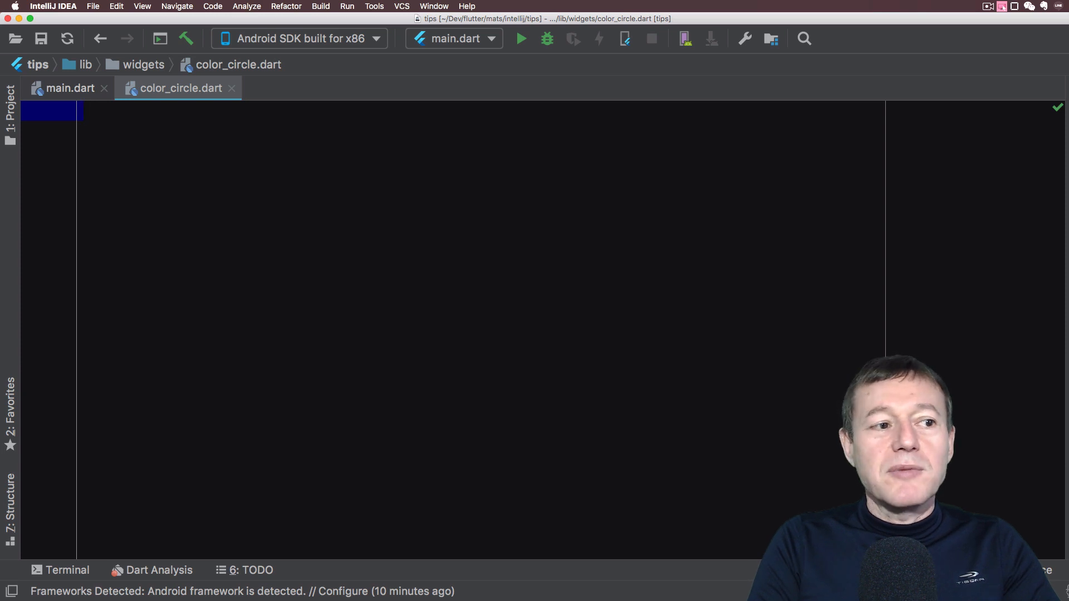
# Step: Expand the stle template into a stateless widget class named ColorCircle
pyautogui.write('stle')
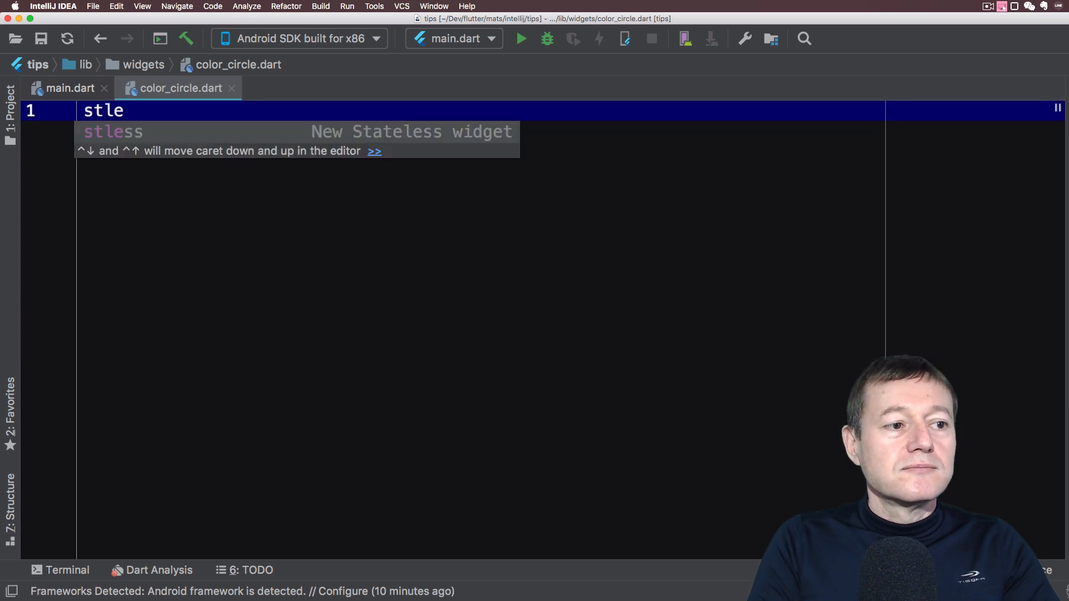
pyautogui.press('Tab')
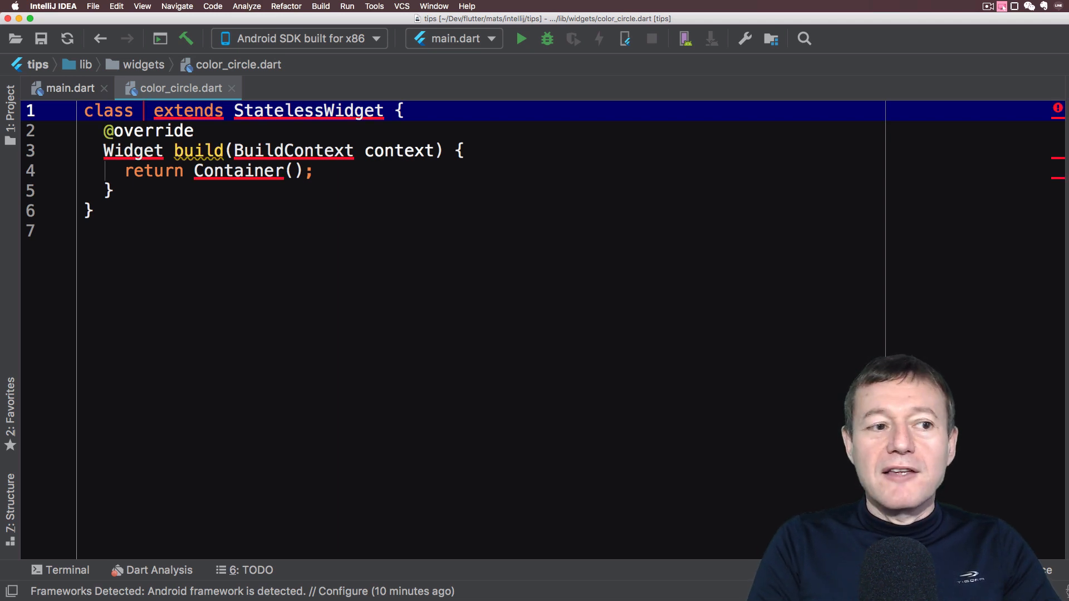
pyautogui.write('Color')
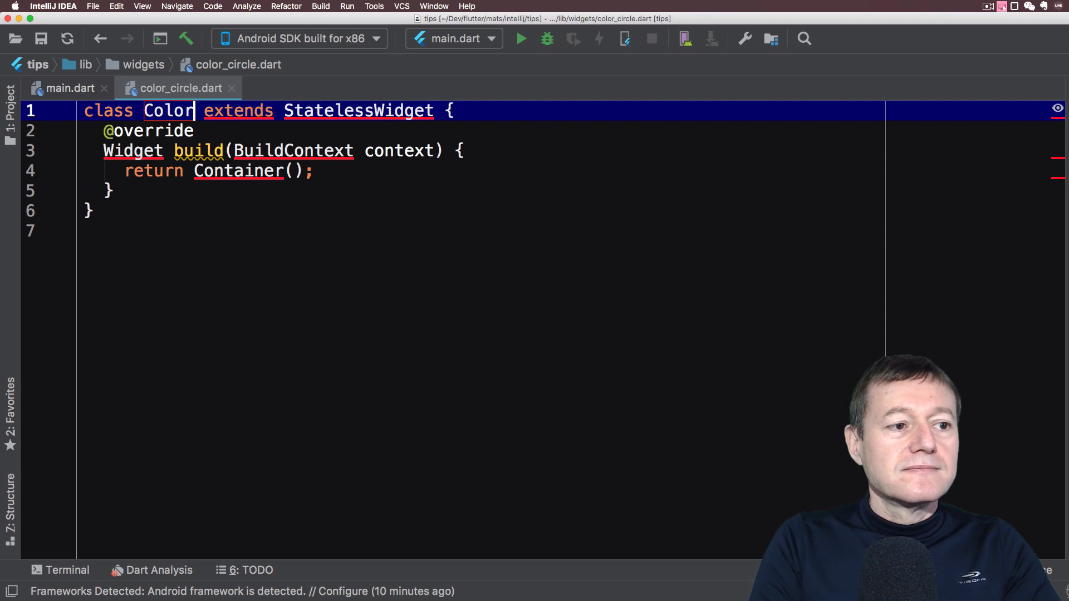
pyautogui.write('Circle')
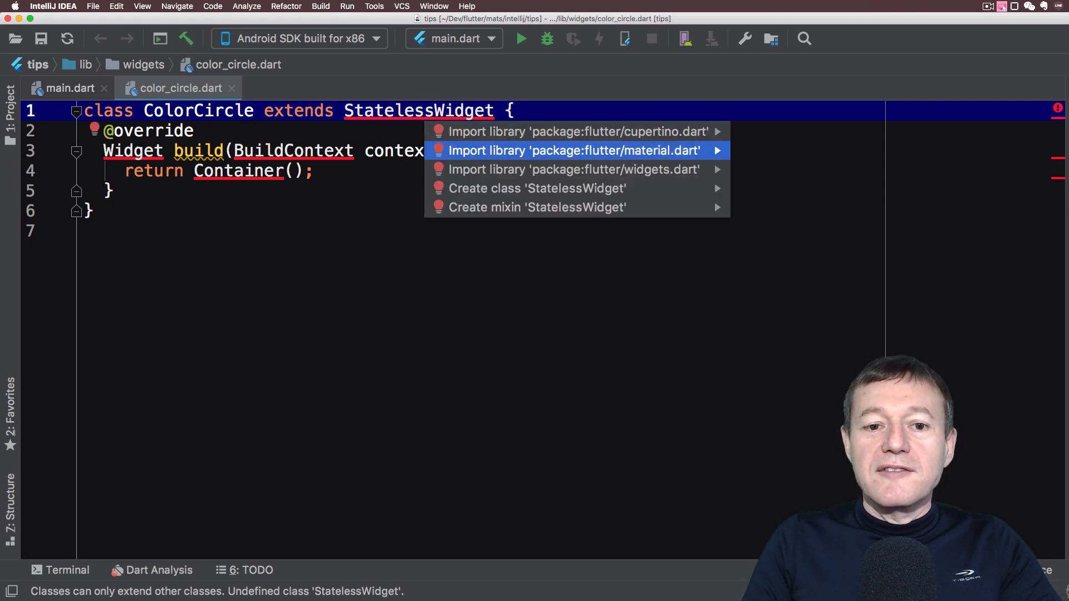
# Step: Import material.dart, add a final String title field, and generate its constructor
pyautogui.click(573, 151)
pyautogui.write('final')
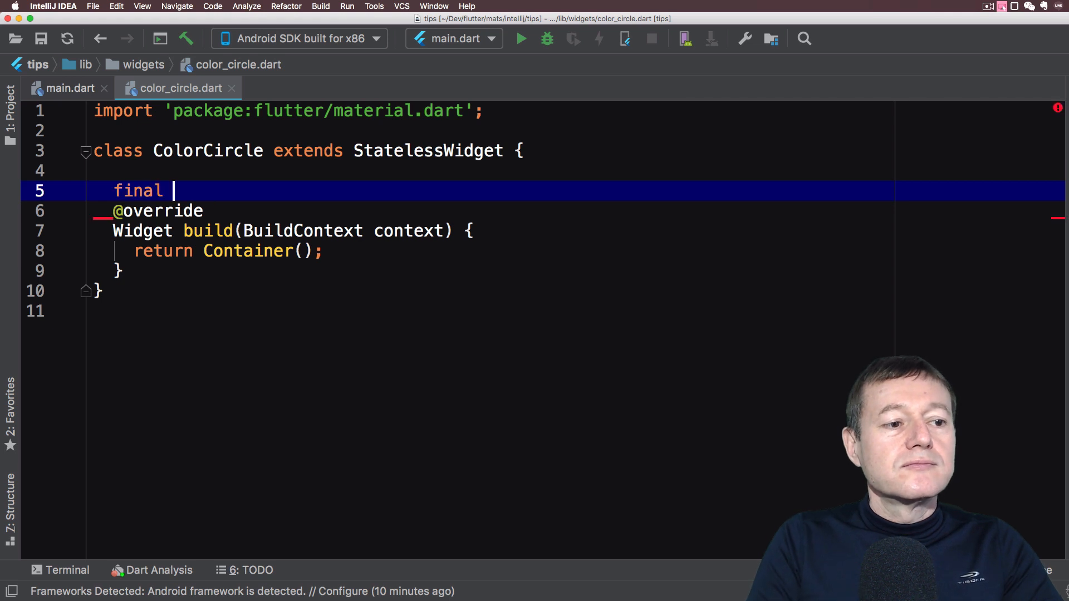
pyautogui.write('String')
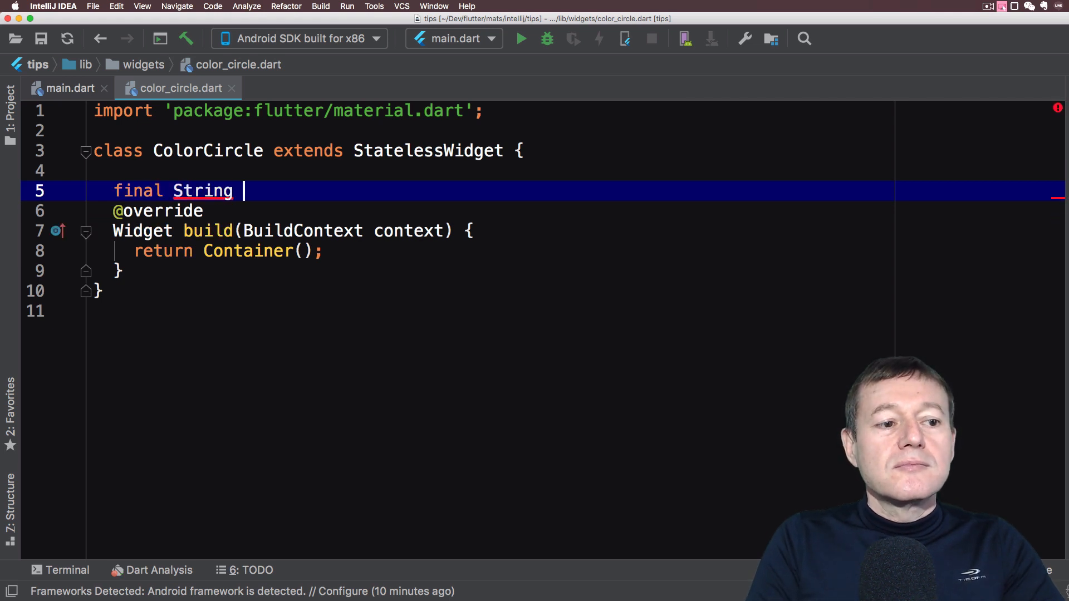
pyautogui.write('titl')
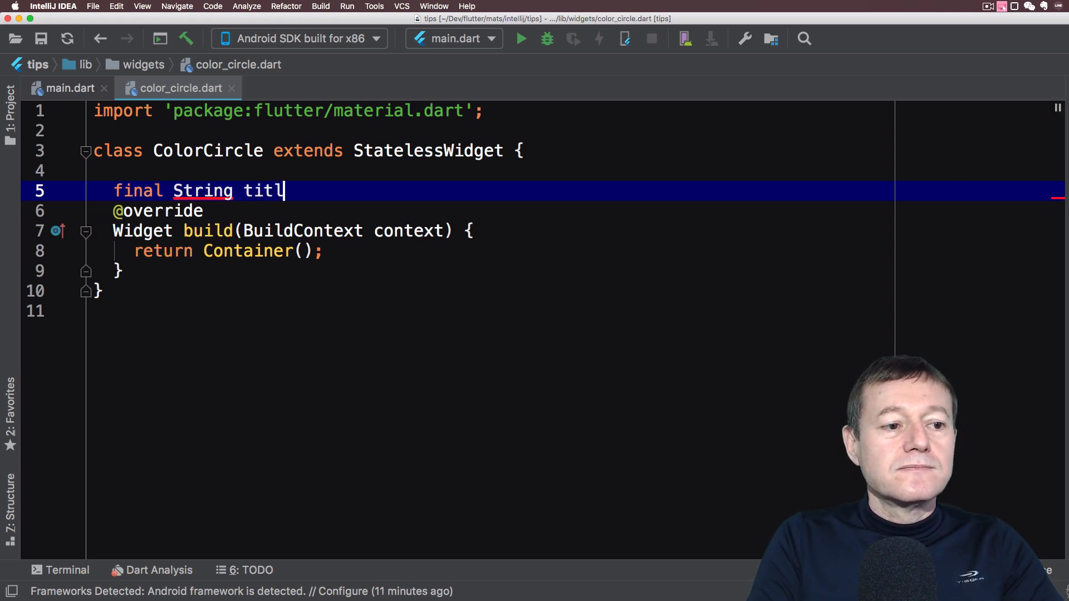
pyautogui.write('e;')
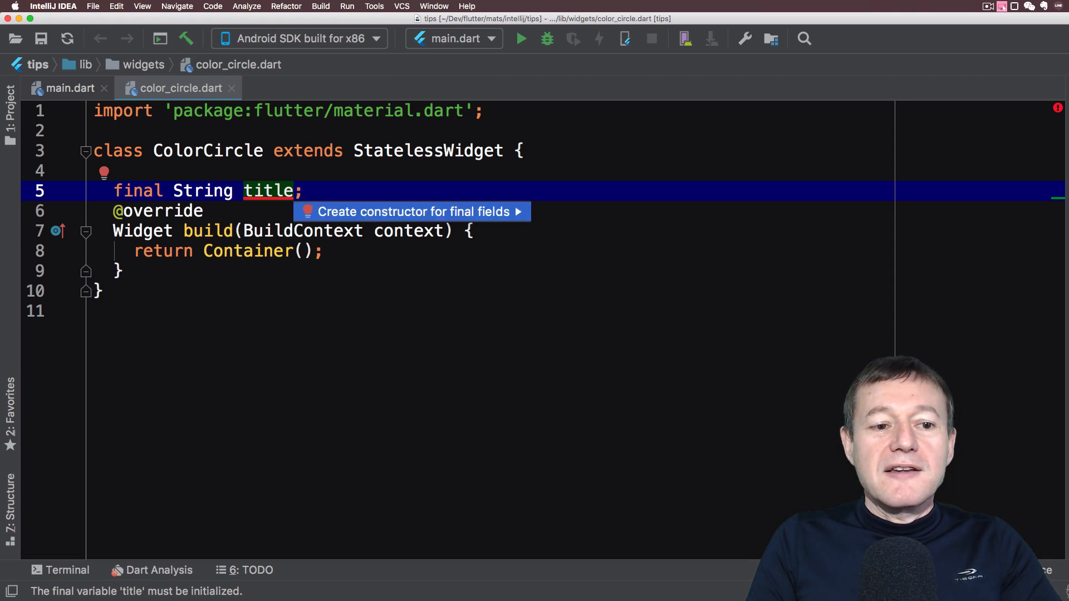
pyautogui.click(411, 212)
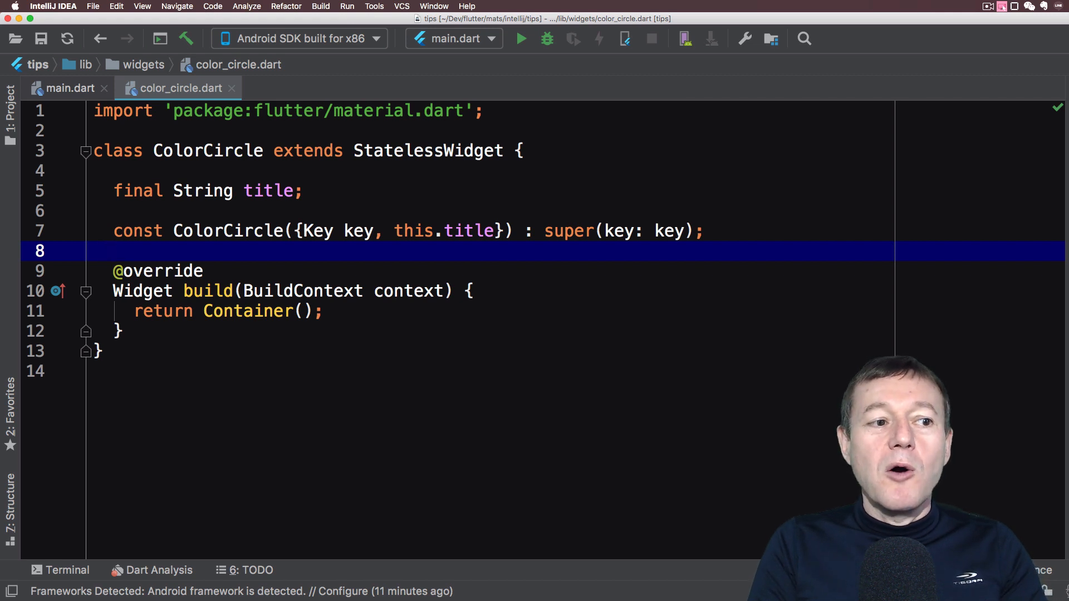
pyautogui.press('ctrl+tab')
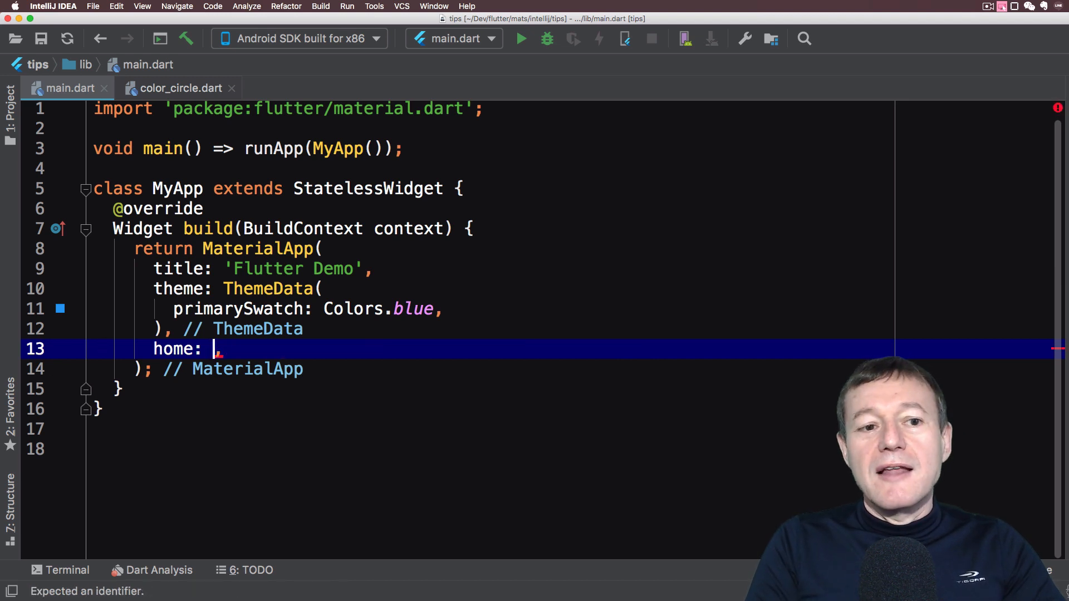
# Step: Set home to ColorCircle(title: 'Color Circle') and import color_circle.dart
pyautogui.write('C')
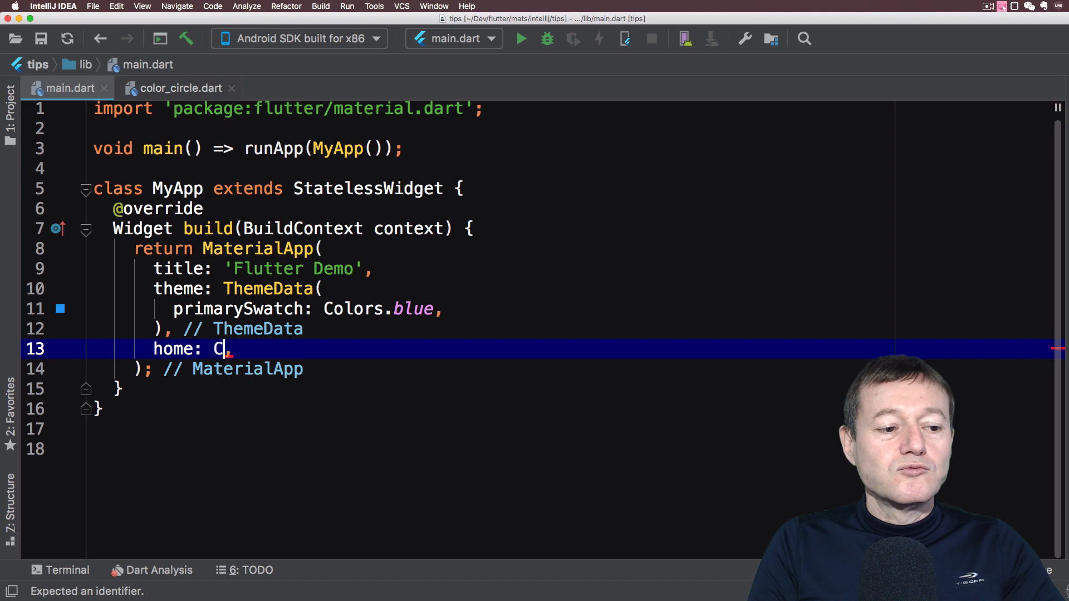
pyautogui.write('olorCi')
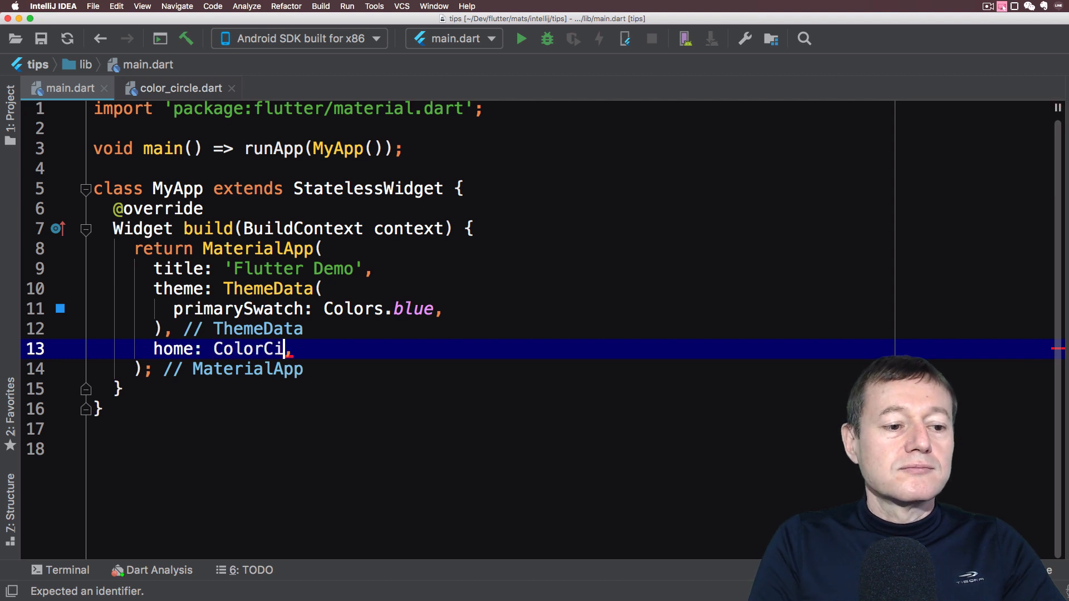
pyautogui.write('rcle')
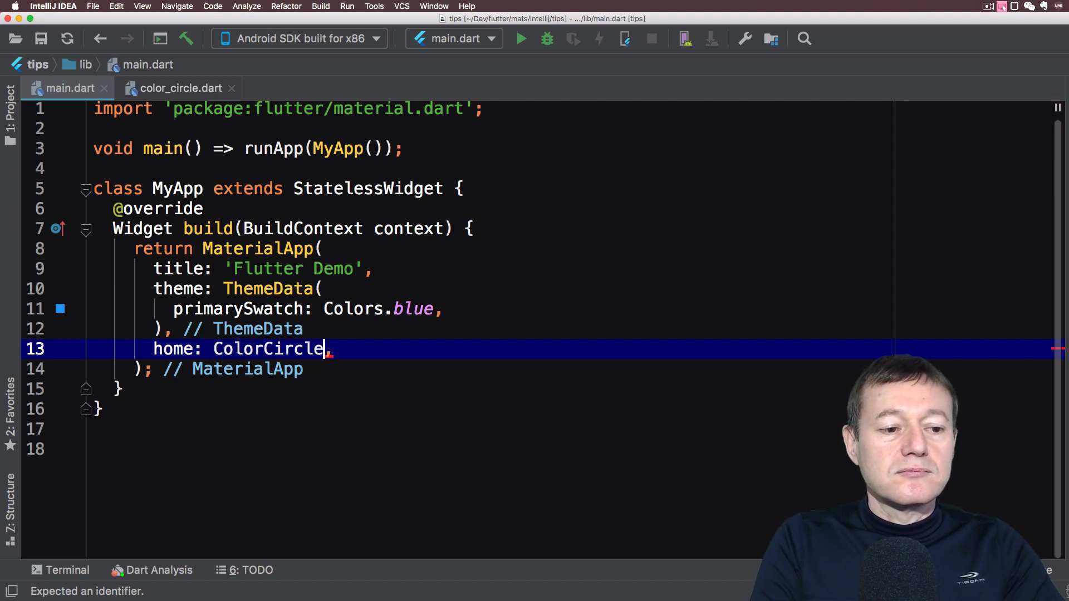
pyautogui.write('()')
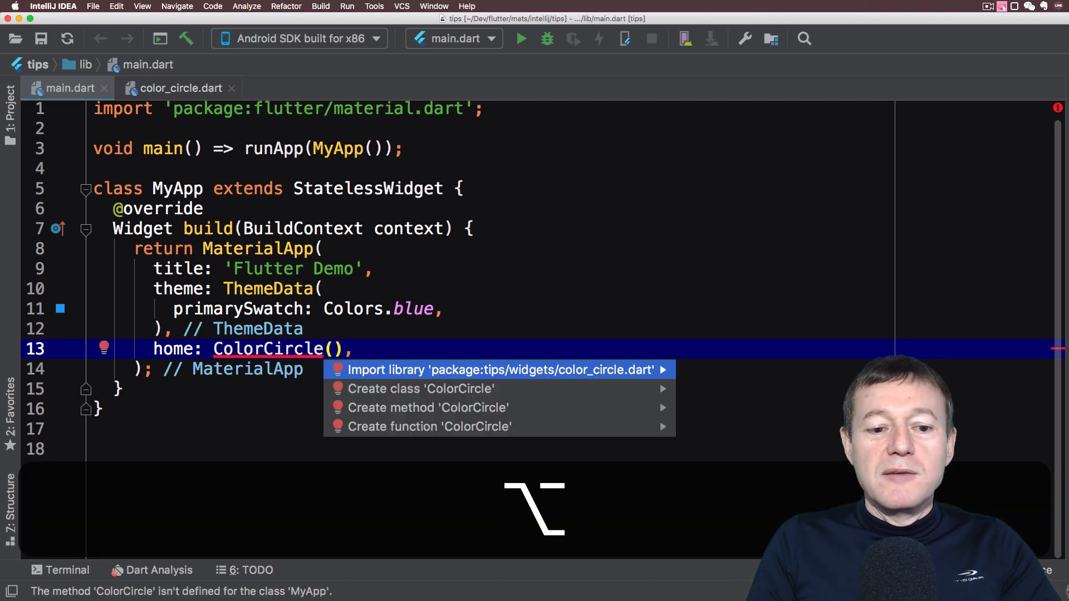
pyautogui.click(501, 369)
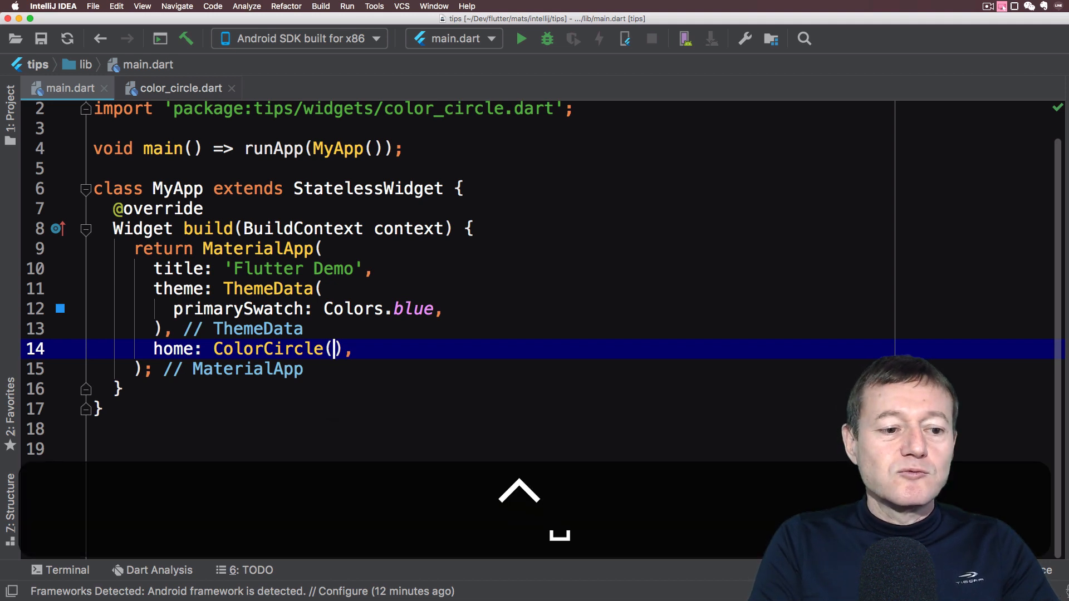
pyautogui.write('title: ,')
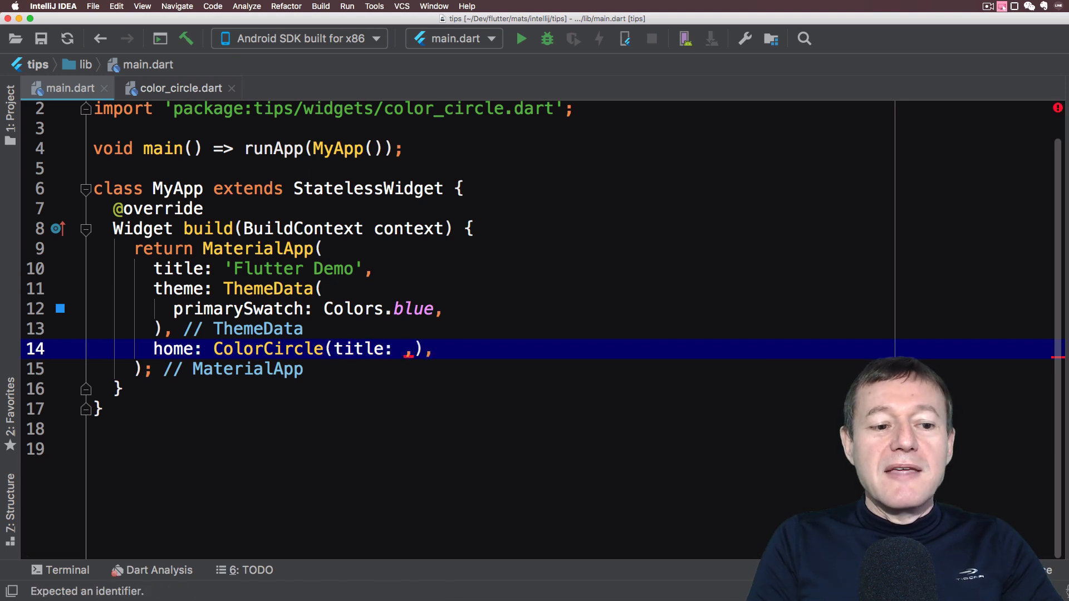
pyautogui.write("'")
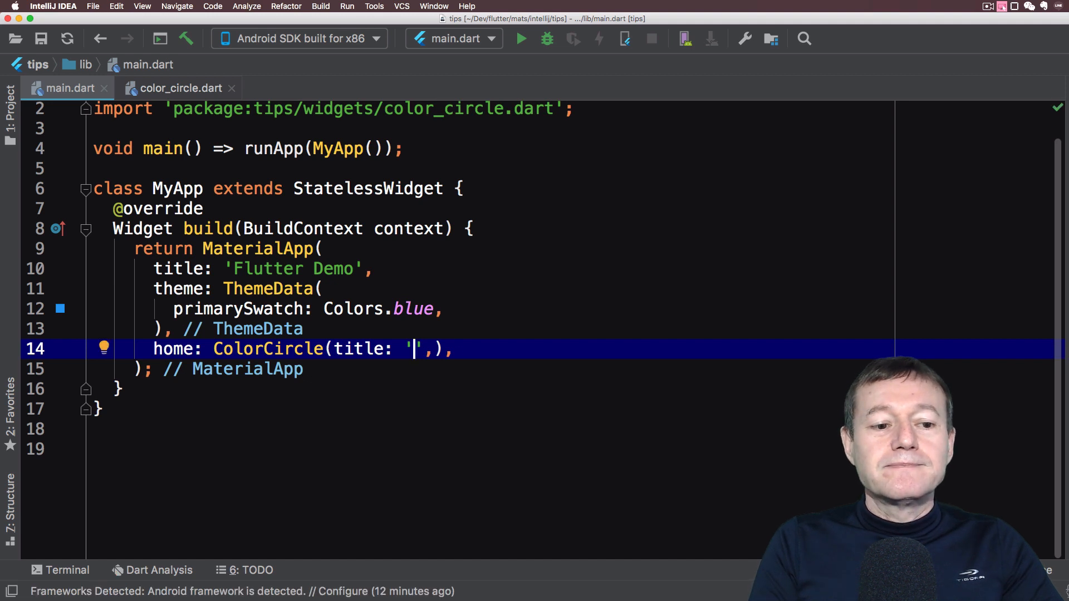
pyautogui.write('Color C')
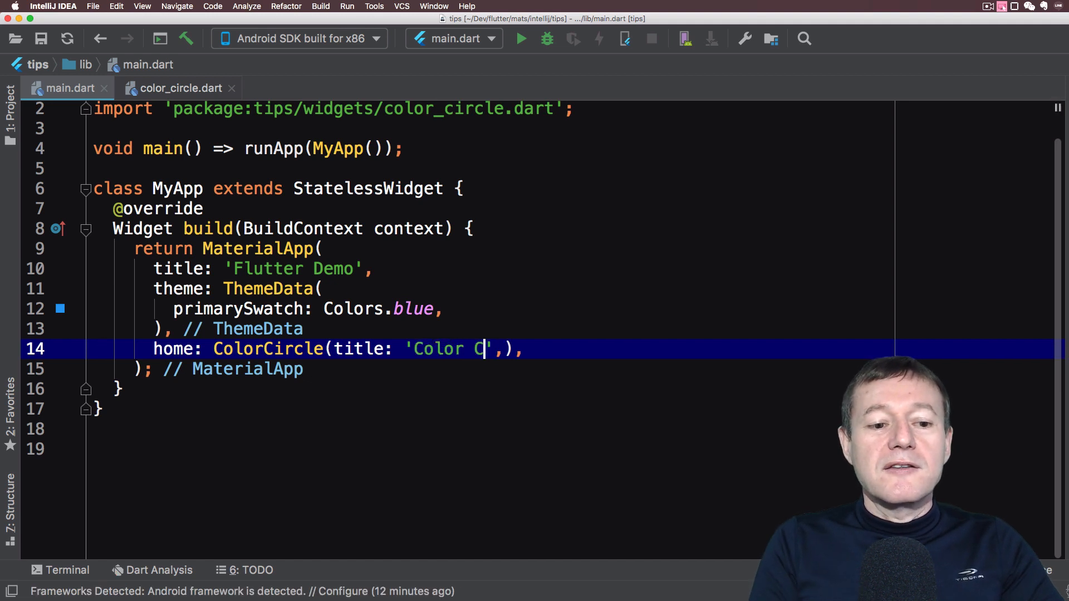
pyautogui.write('ircle')
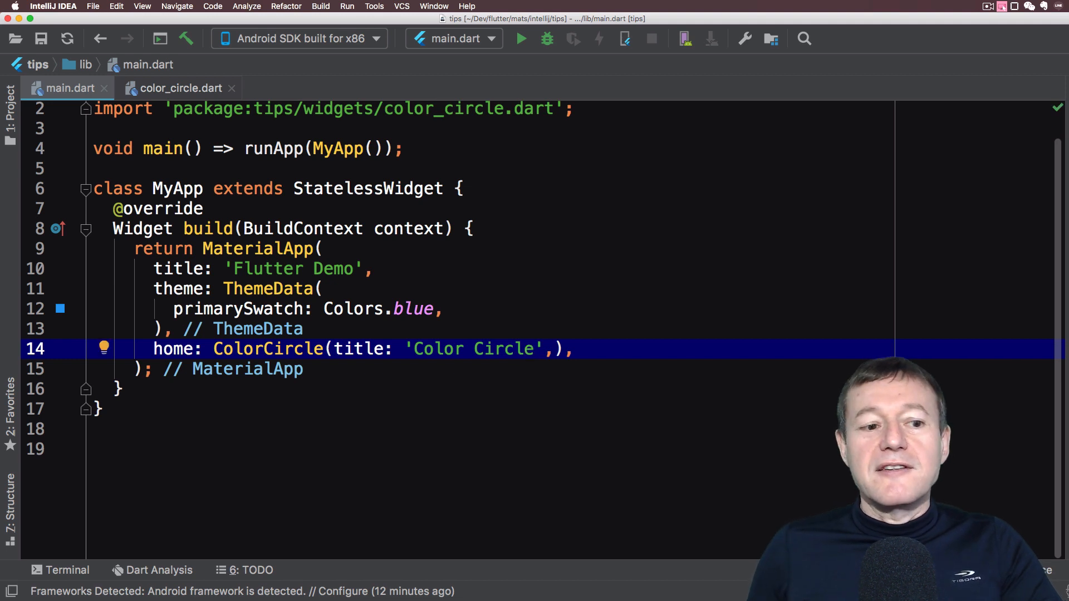
# Step: Change the MaterialApp title from 'Flutter Demo' to 'Color Circle App'
pyautogui.click(286, 268)
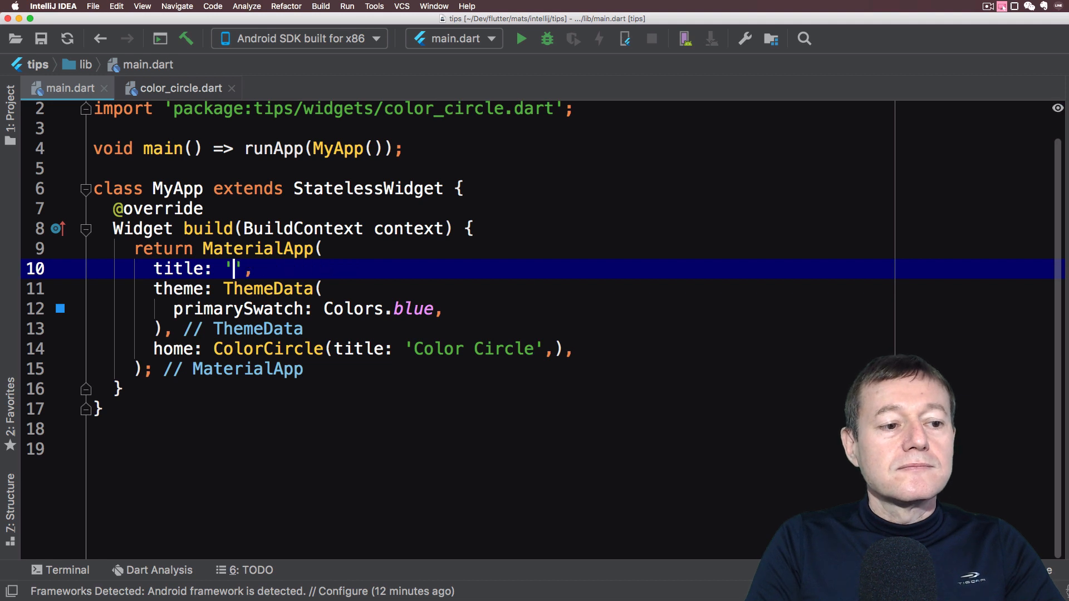
pyautogui.write('Color C')
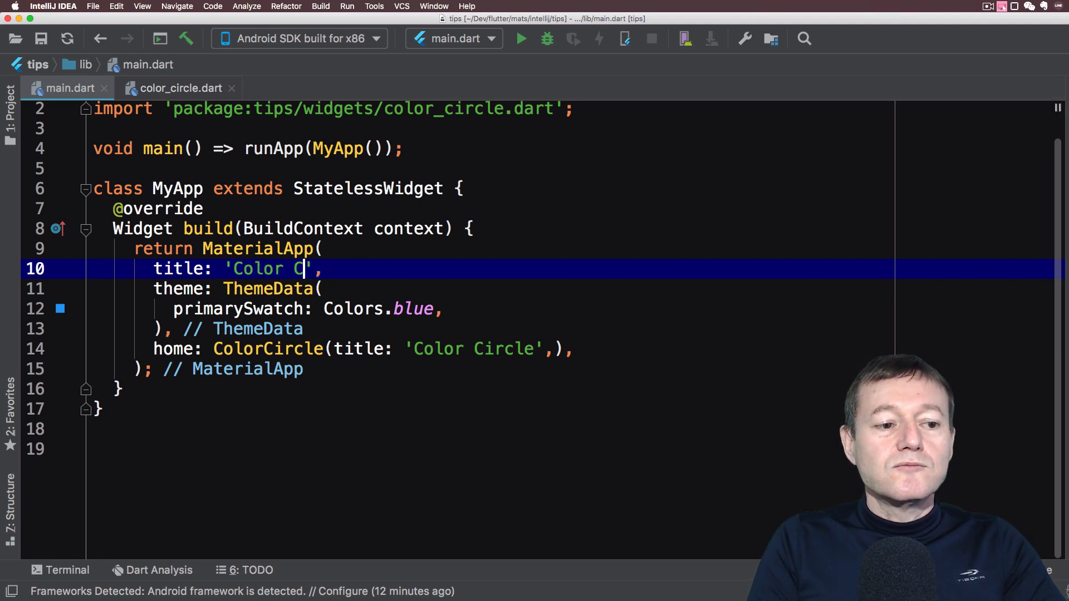
pyautogui.write('ircle')
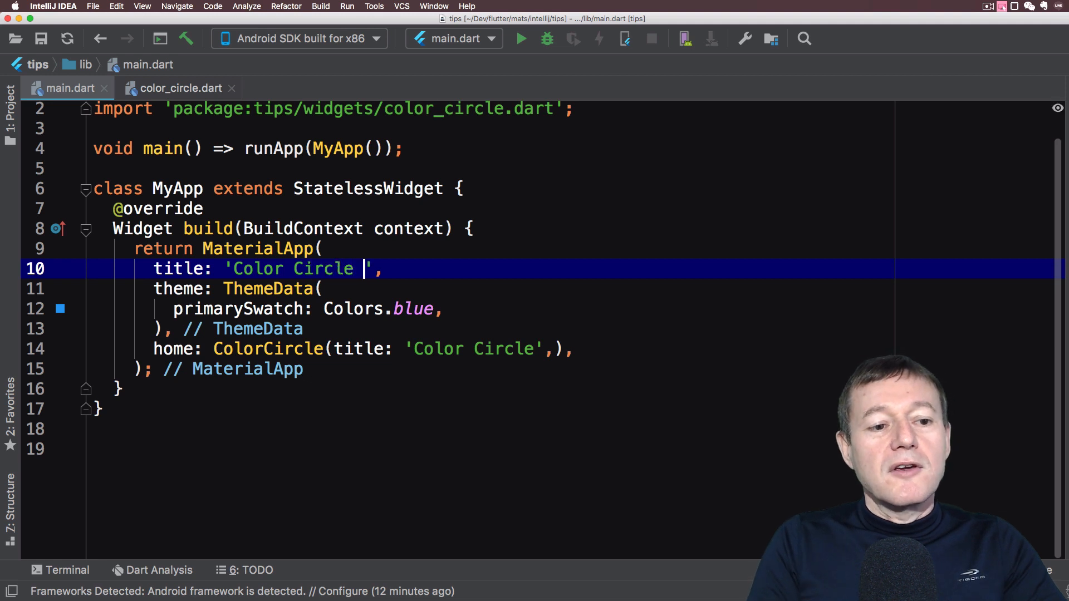
pyautogui.write('App')
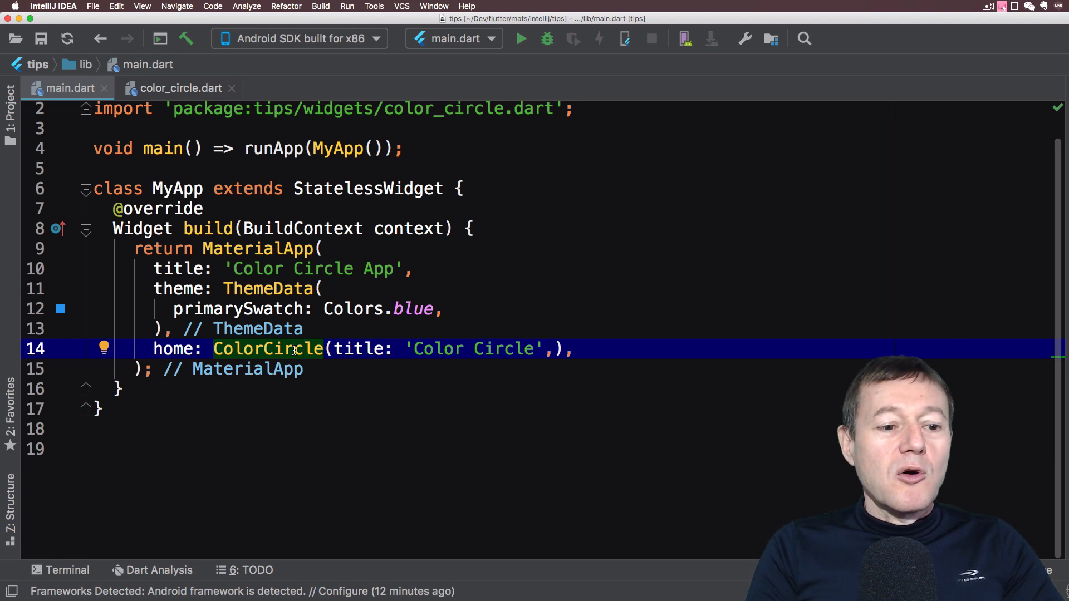
# Step: Open color_circle.dart and make build return a Scaffold with body: Container
pyautogui.press('cmd+b')
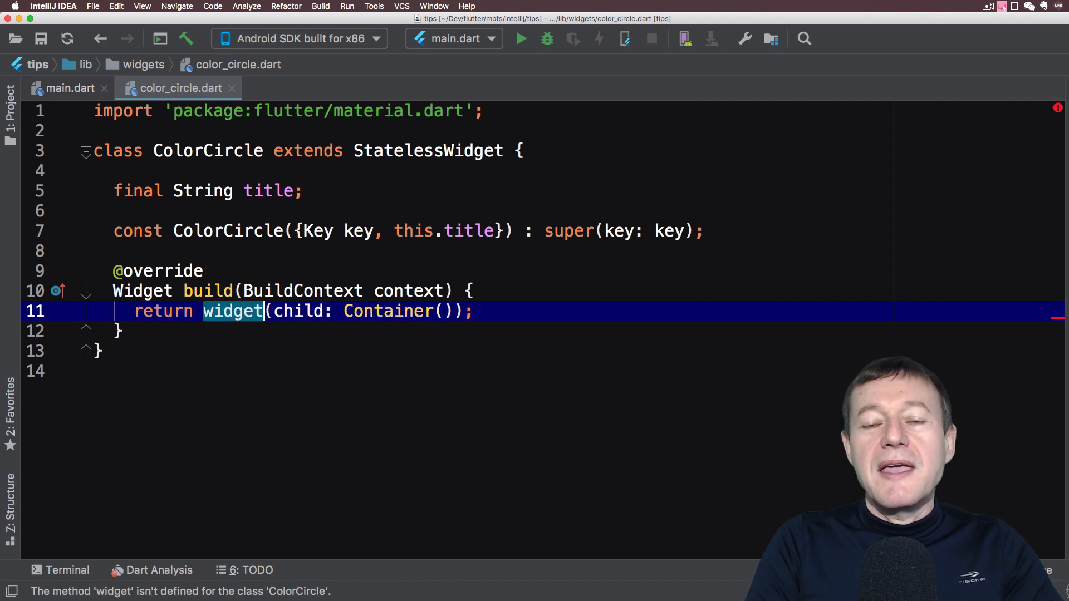
pyautogui.write('S')
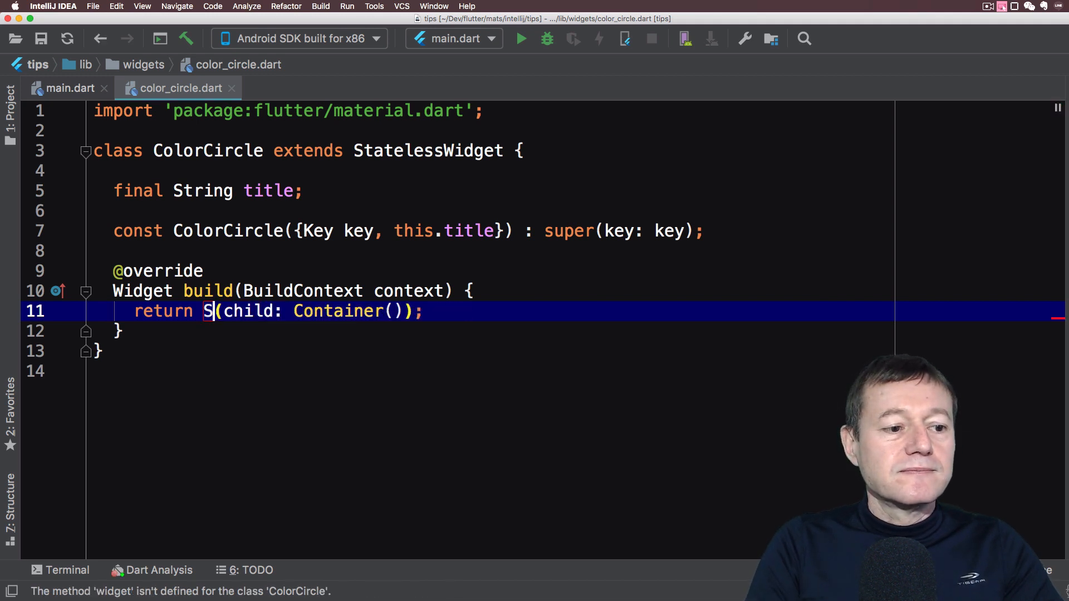
pyautogui.write('Scaffold(')
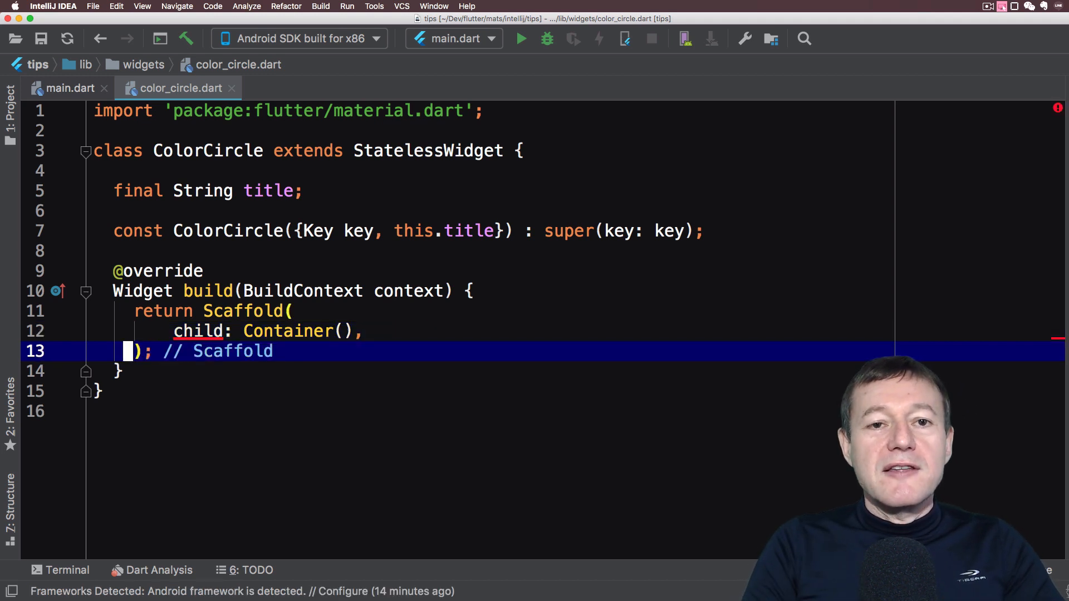
pyautogui.press('F2')
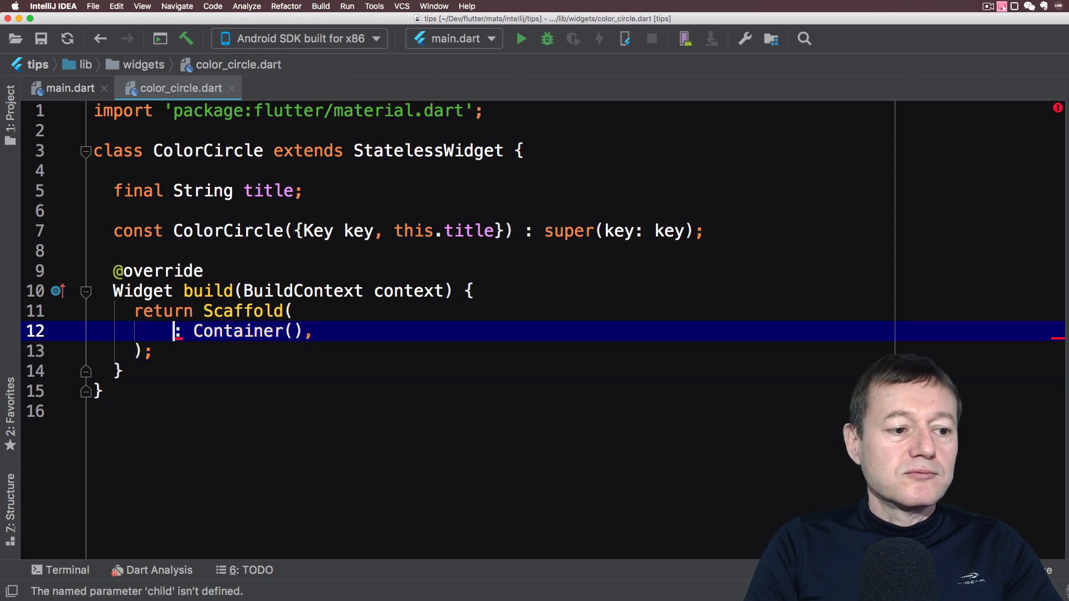
pyautogui.write('body')
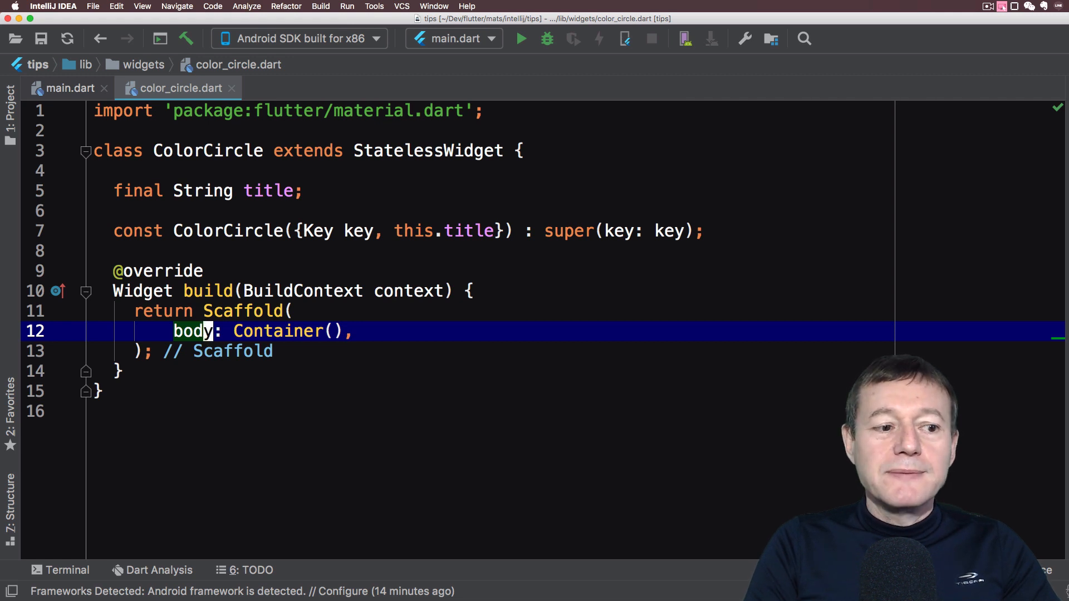
# Step: Add appBar: AppBar(title: Text(this.title)) to the Scaffold
pyautogui.write('appBar: Ap,')
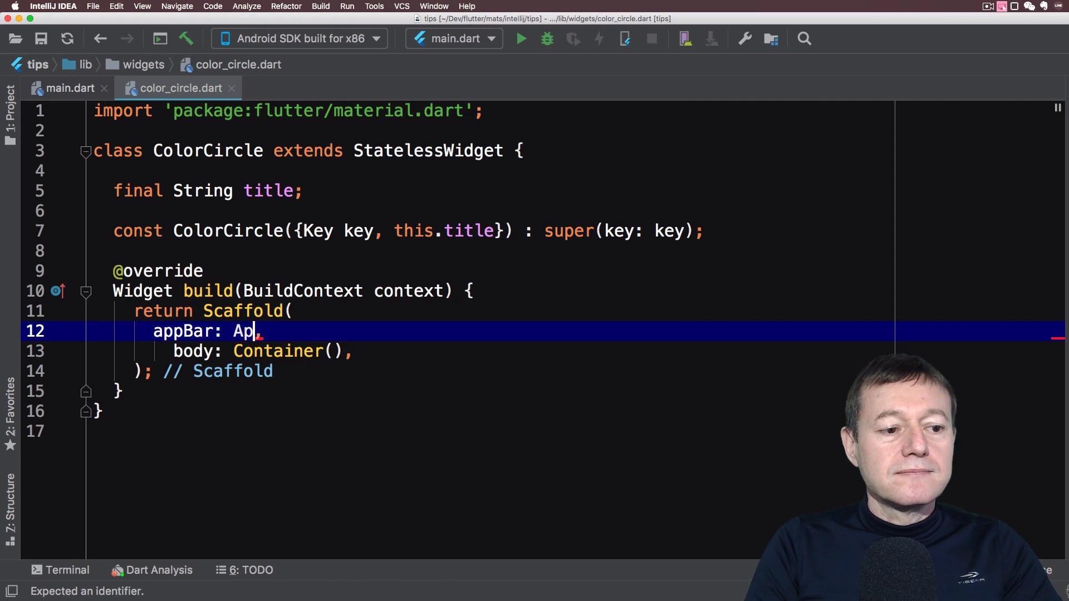
pyautogui.write('pBar()')
pyautogui.write('title: ,')
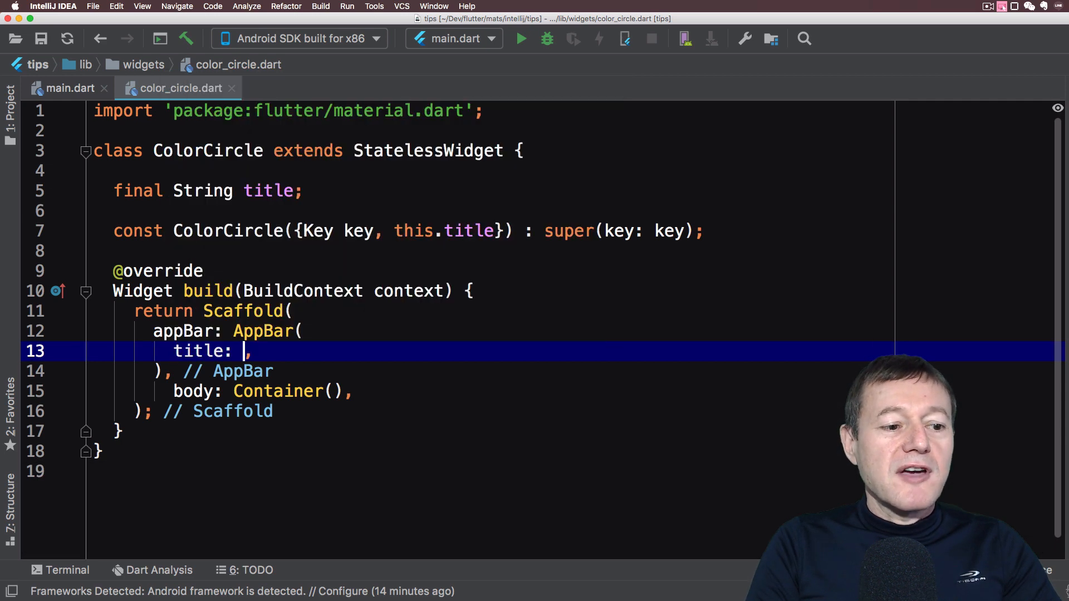
pyautogui.write('Text(data')
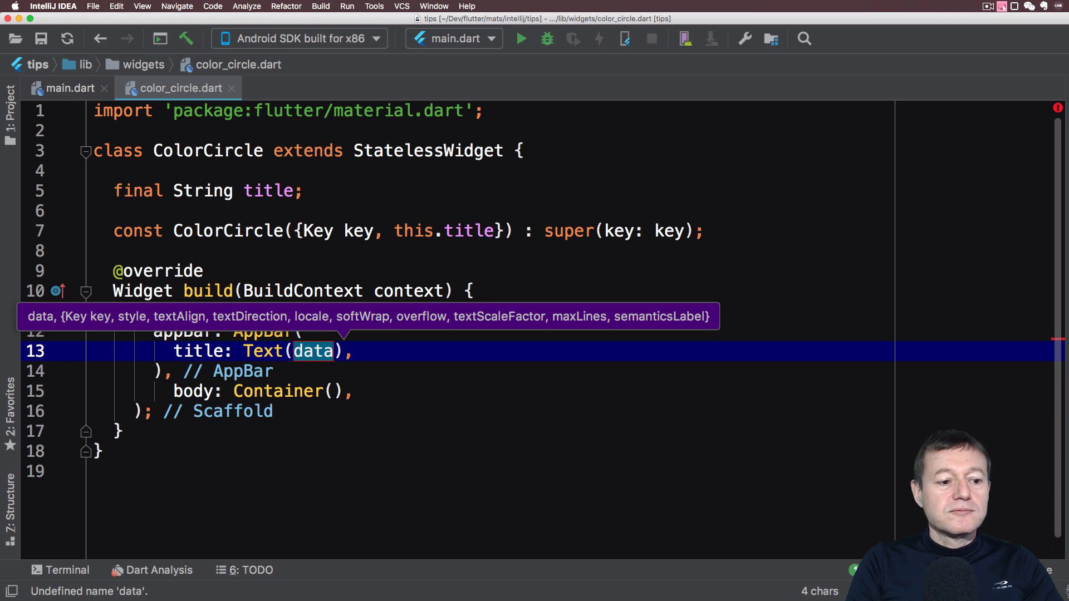
pyautogui.write('this.')
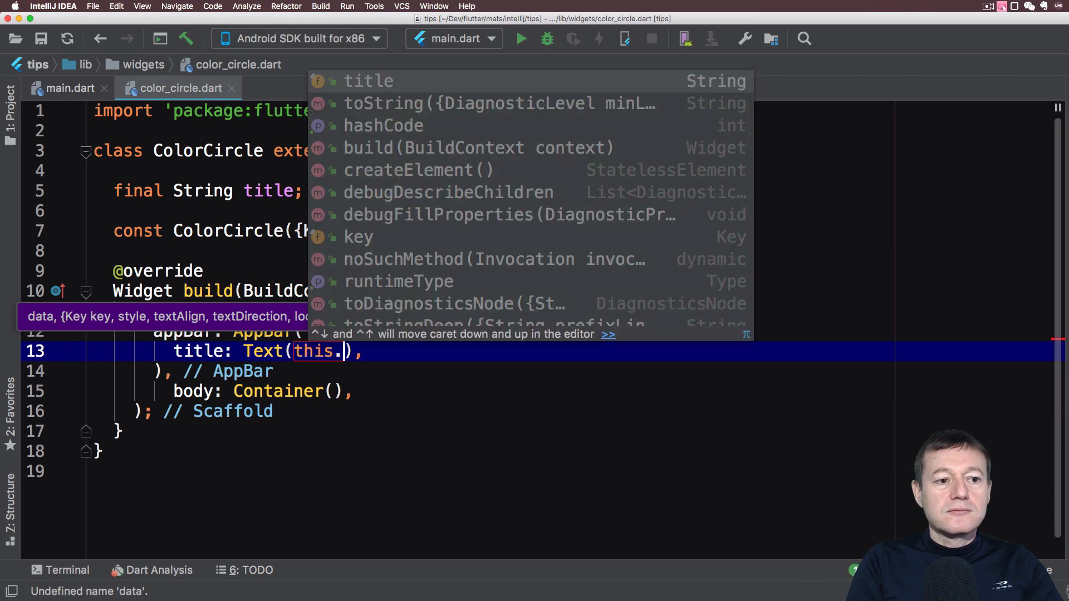
pyautogui.write('title')
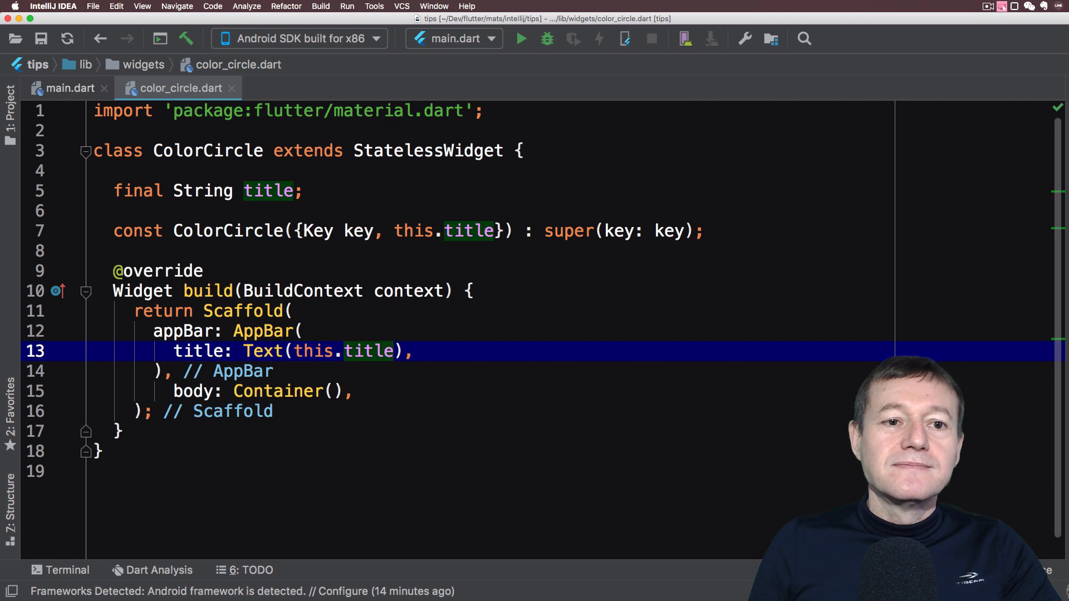
# Step: Run the app on the Android emulator, showing the 'Color Circle' app bar
pyautogui.click(520, 39)
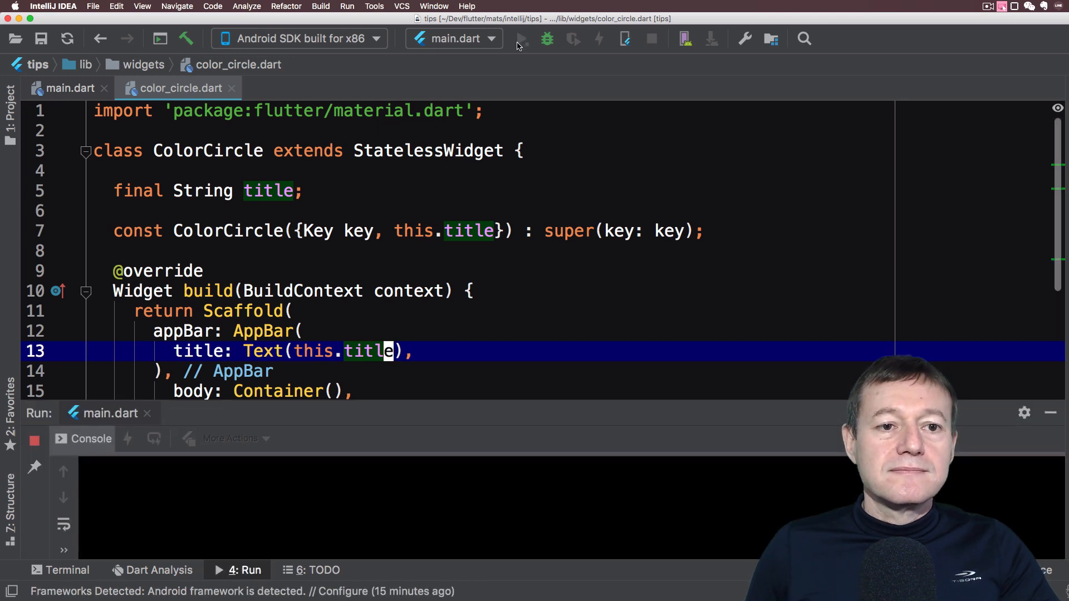
pyautogui.click(523, 39)
pyautogui.write('decoration:')
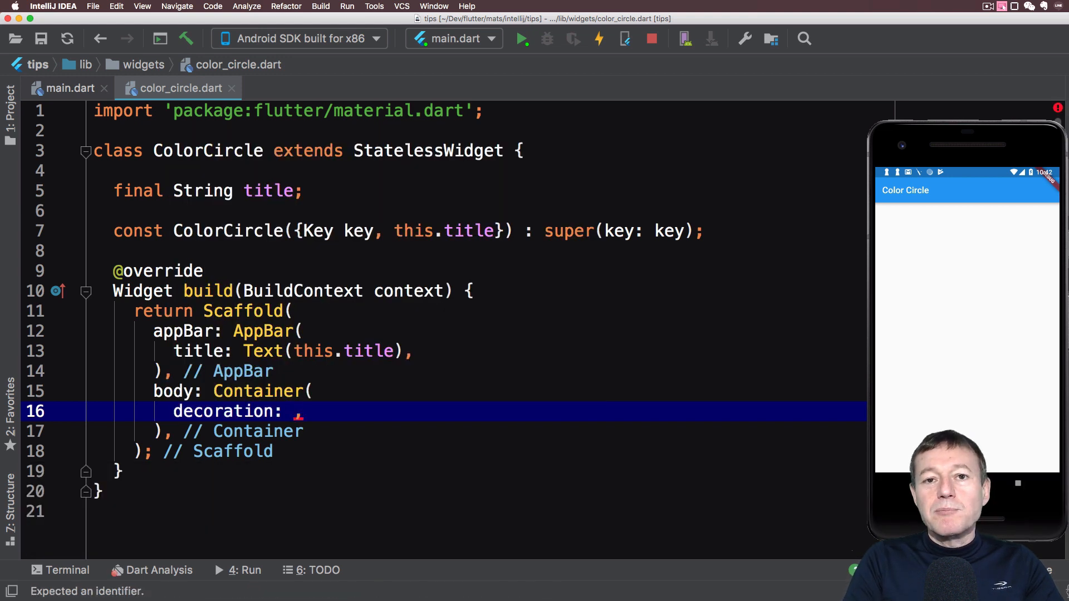
# Step: Give the Container a BoxDecoration with shape BoxShape.circle and color Colors.green
pyautogui.write('B')
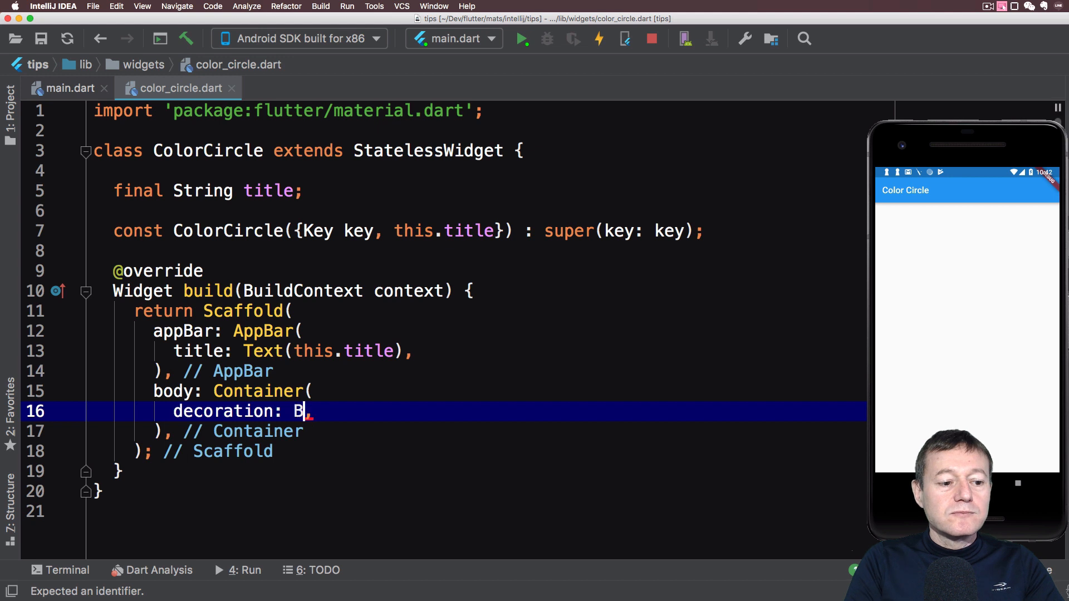
pyautogui.write('oxD')
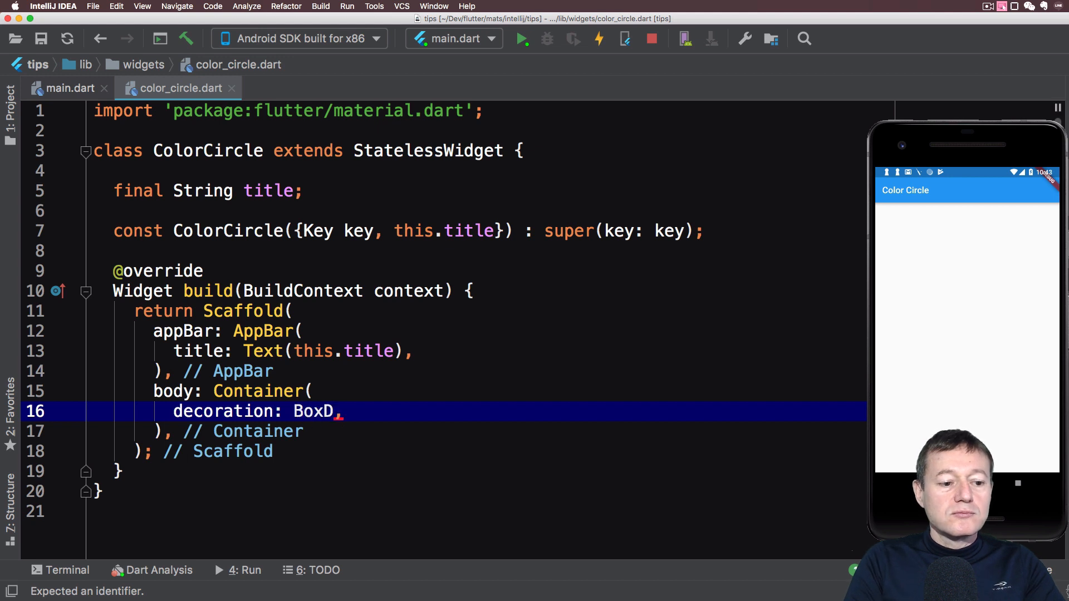
pyautogui.write('ec')
pyautogui.write('shape:')
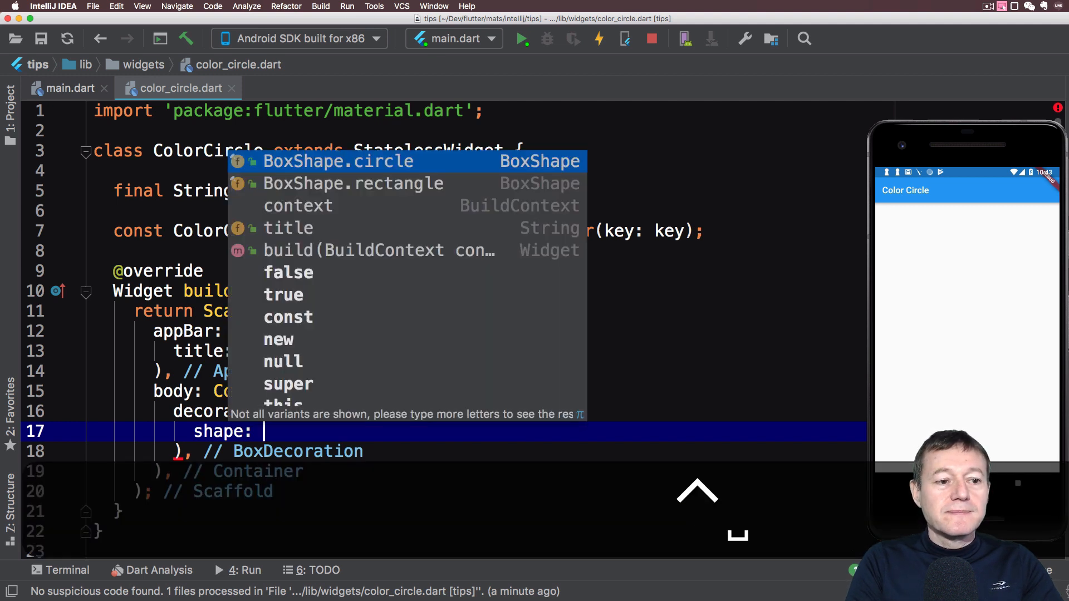
pyautogui.press('Enter')
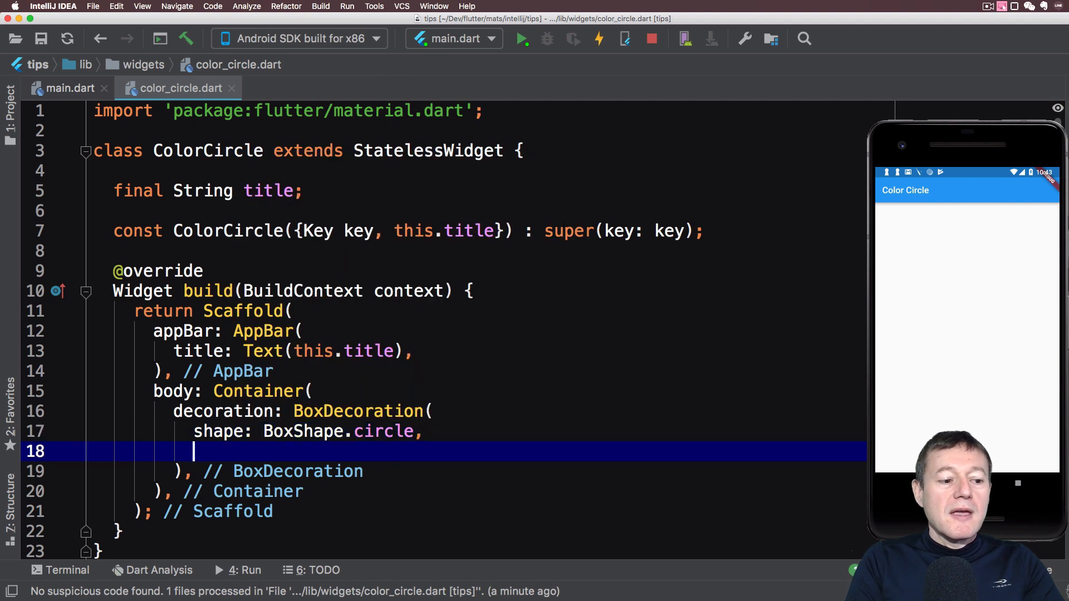
pyautogui.write('color: Co')
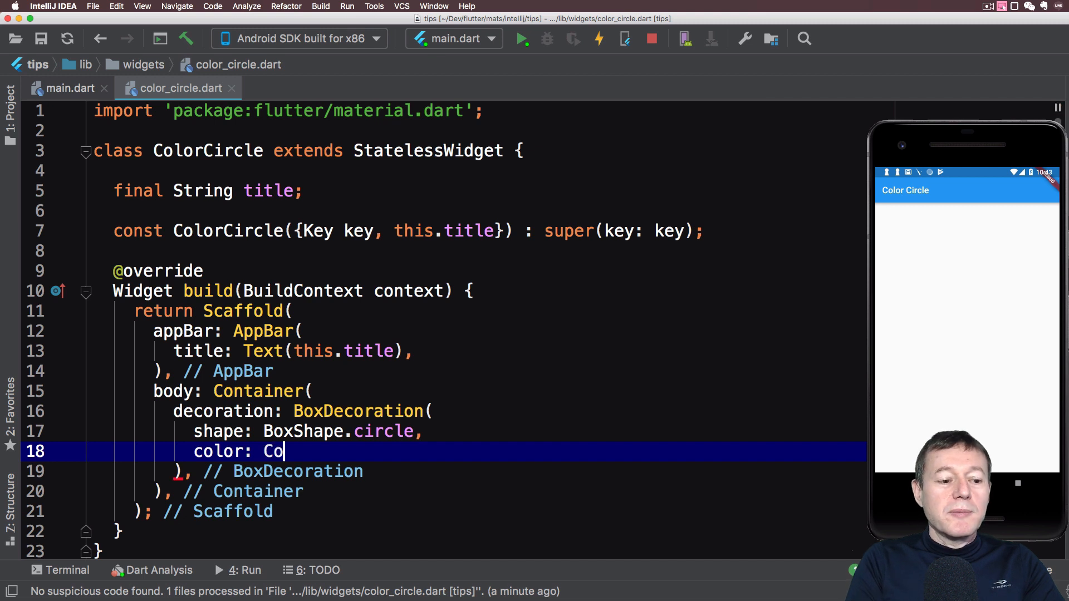
pyautogui.write('lors.')
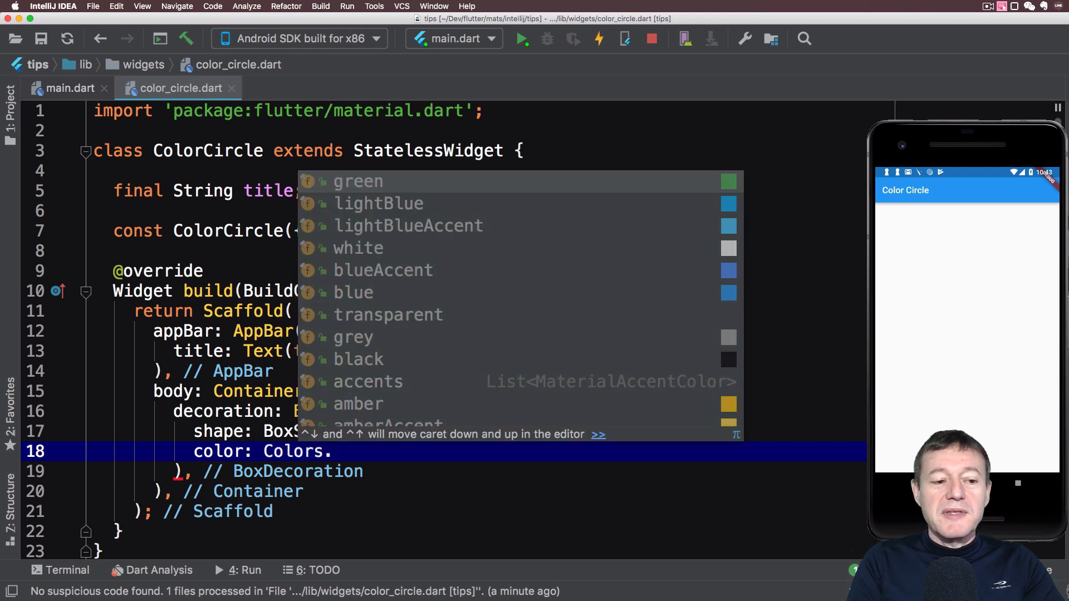
pyautogui.click(358, 182)
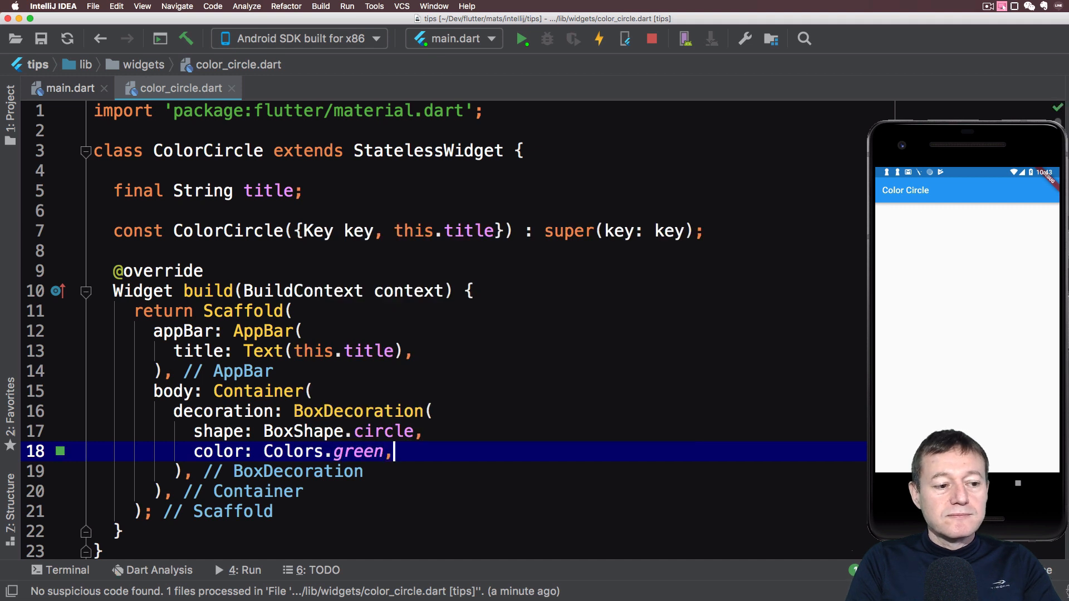
pyautogui.doubleClick(358, 452)
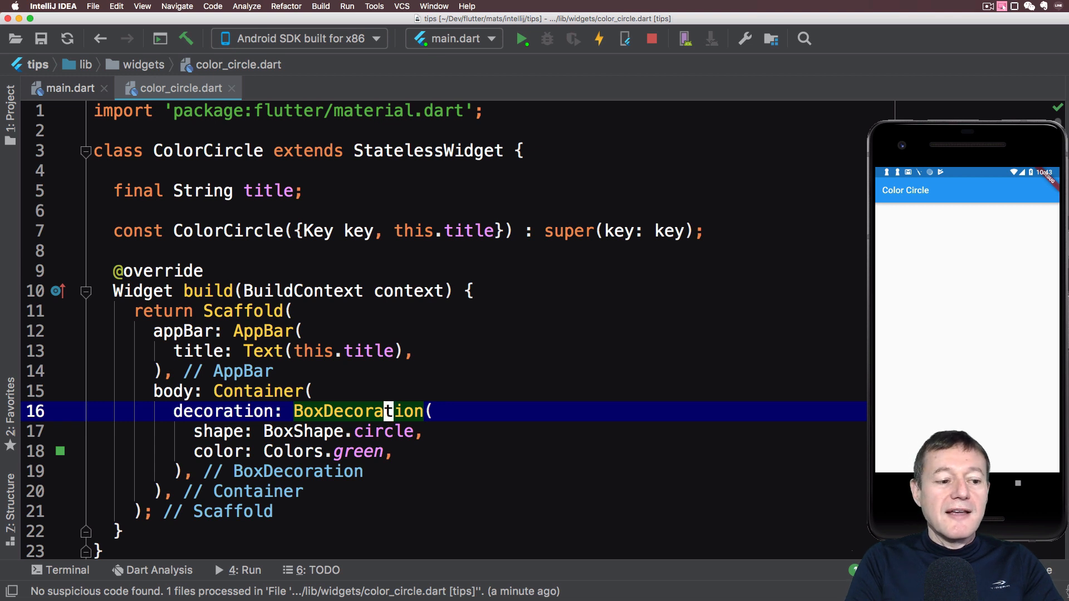
# Step: Give the Container width: 200.0 and height: 200.0, then save to hot reload
pyautogui.write('w')
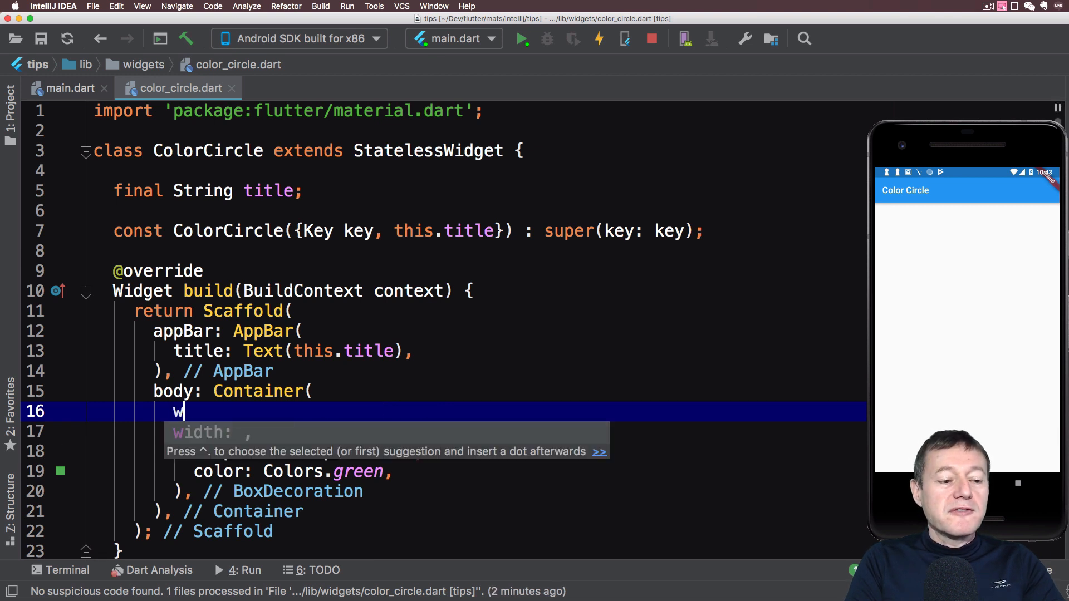
pyautogui.write('idth: 200.,')
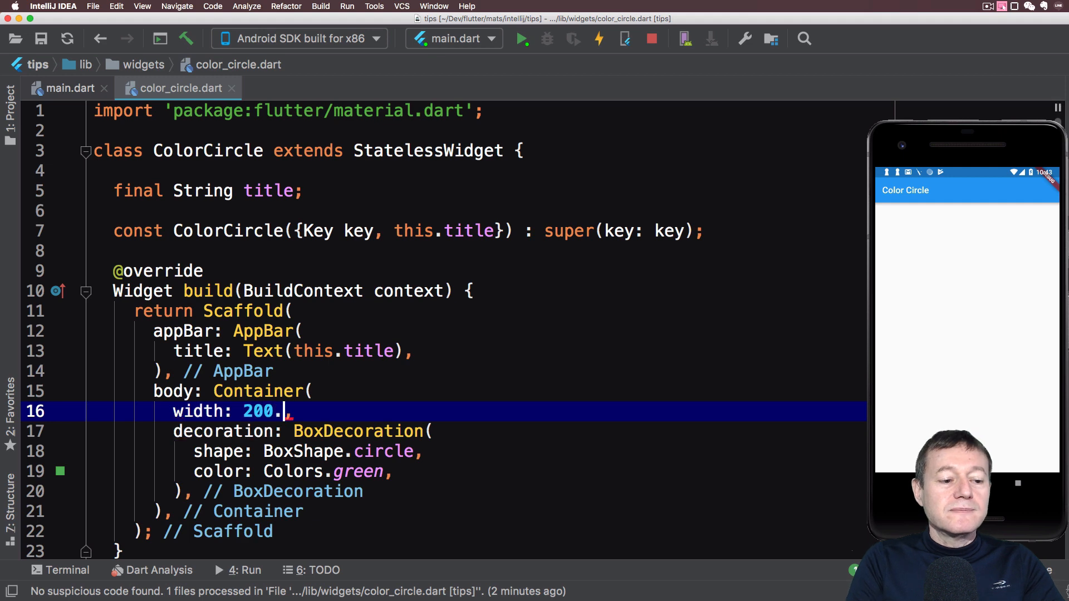
pyautogui.write('0,')
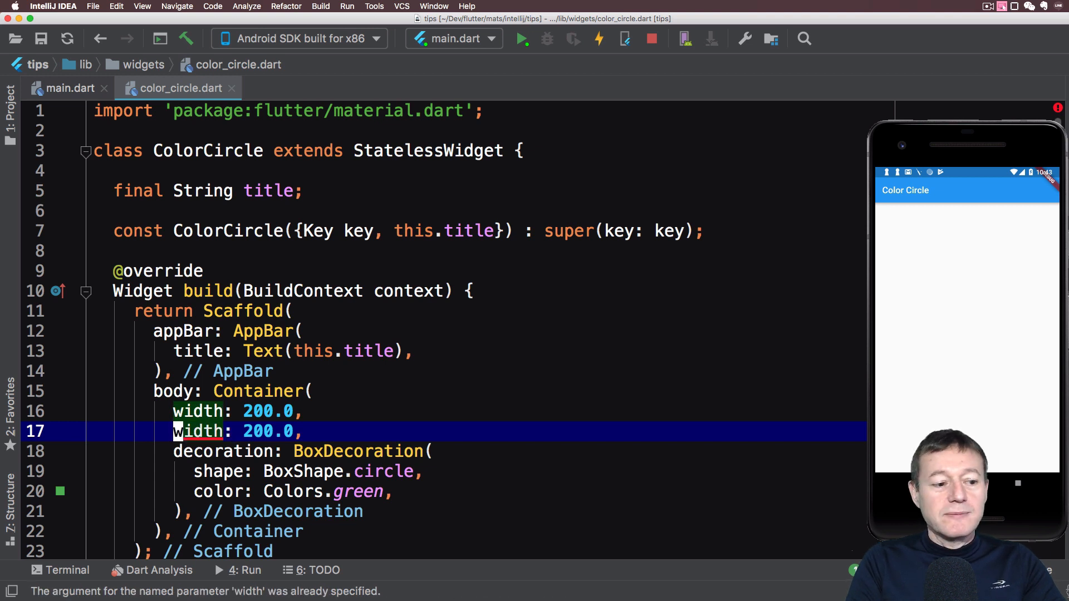
pyautogui.write('height')
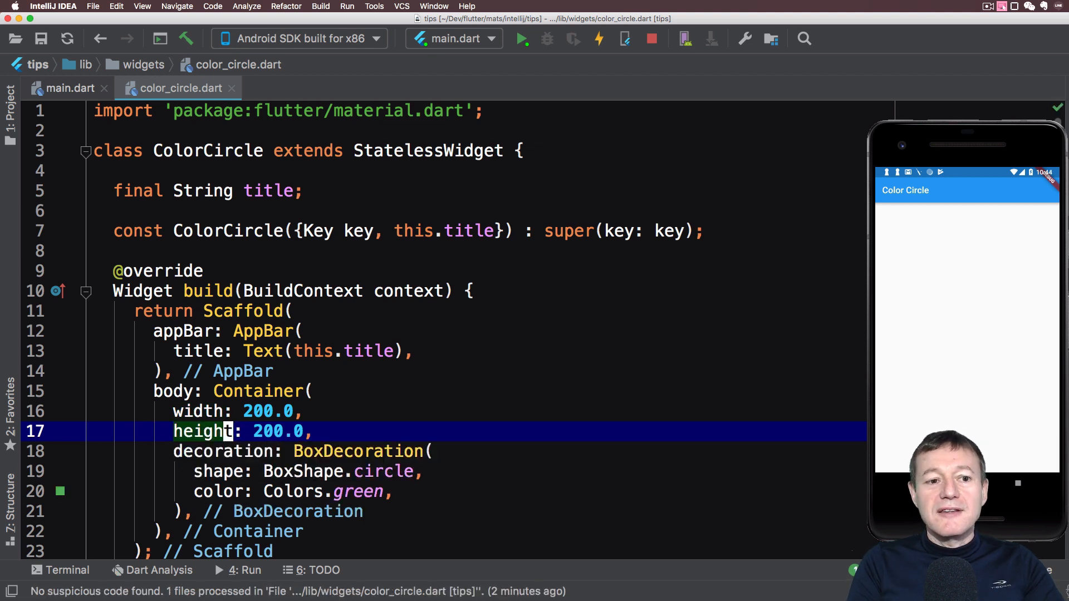
pyautogui.press('cmd+s')
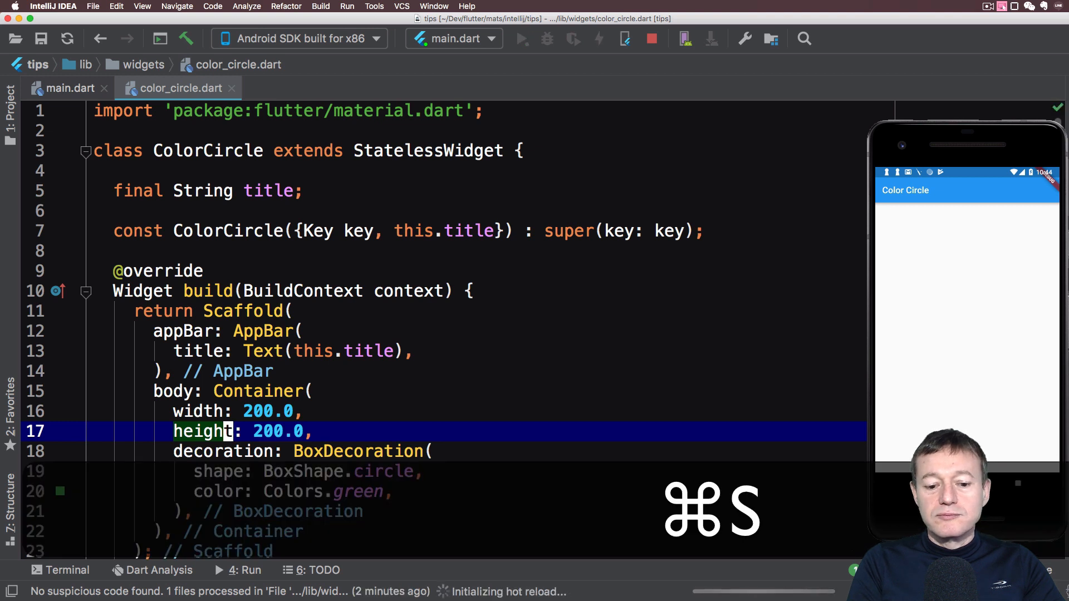
pyautogui.press('cmd+s')
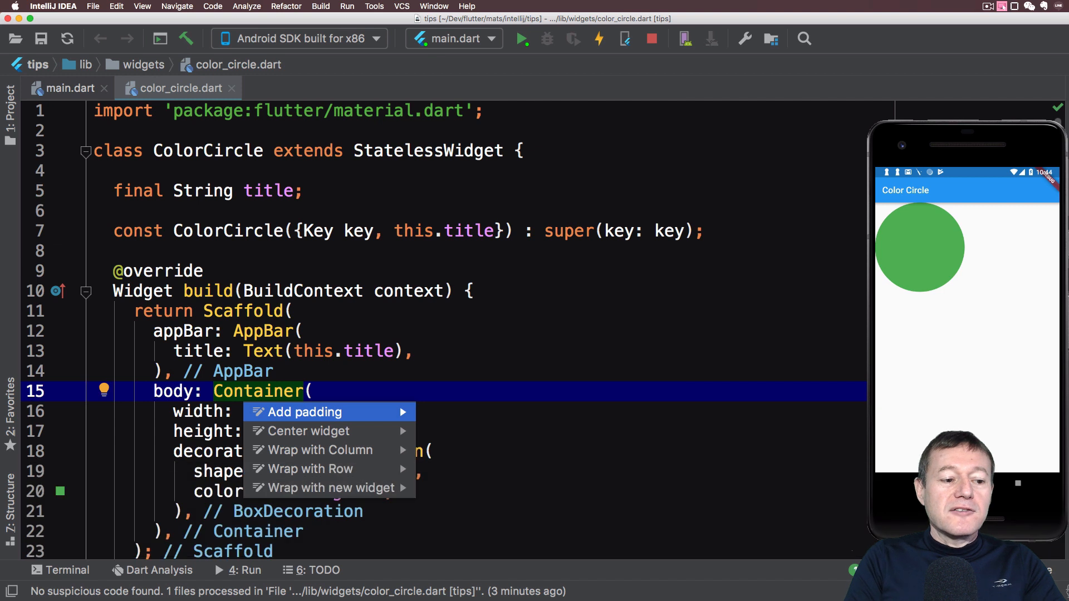
# Step: Wrap the circle's Container in a Center widget to center it on screen
pyautogui.write('Cen')
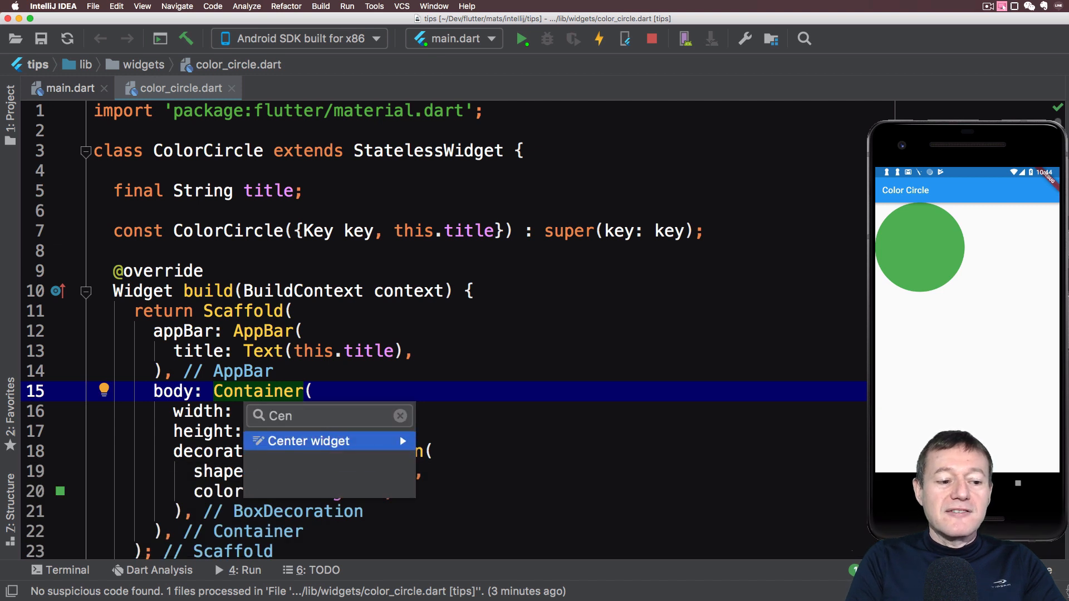
pyautogui.click(307, 441)
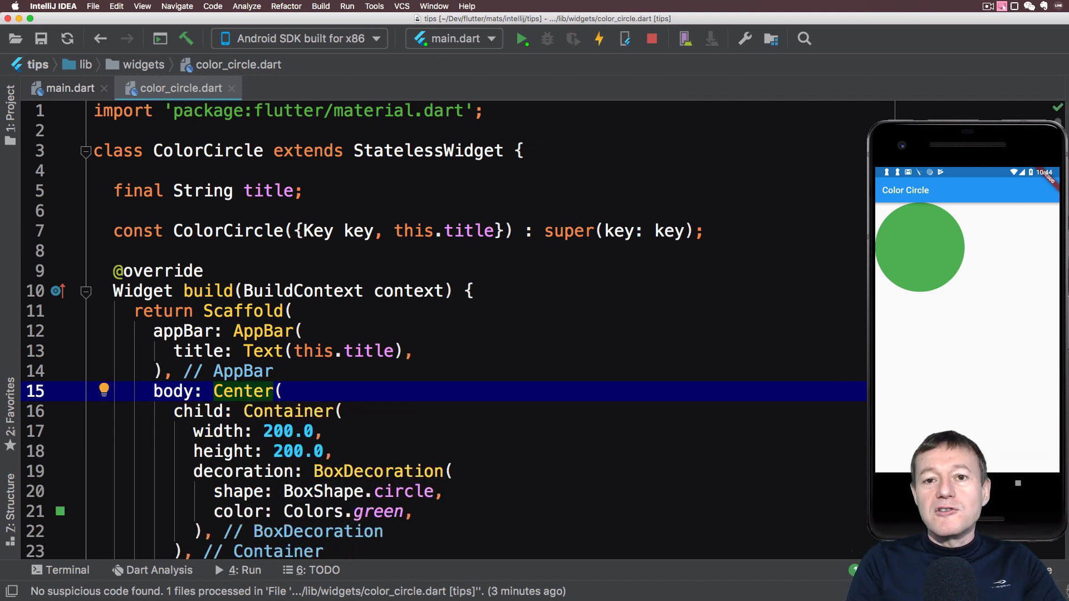
pyautogui.click(598, 39)
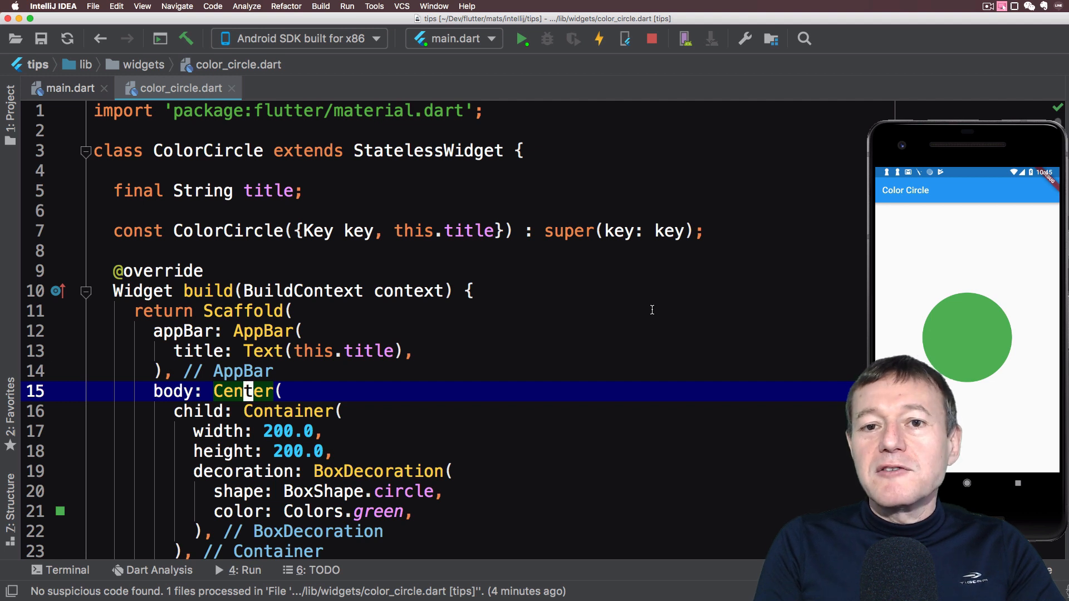
pyautogui.moveTo(619, 274)
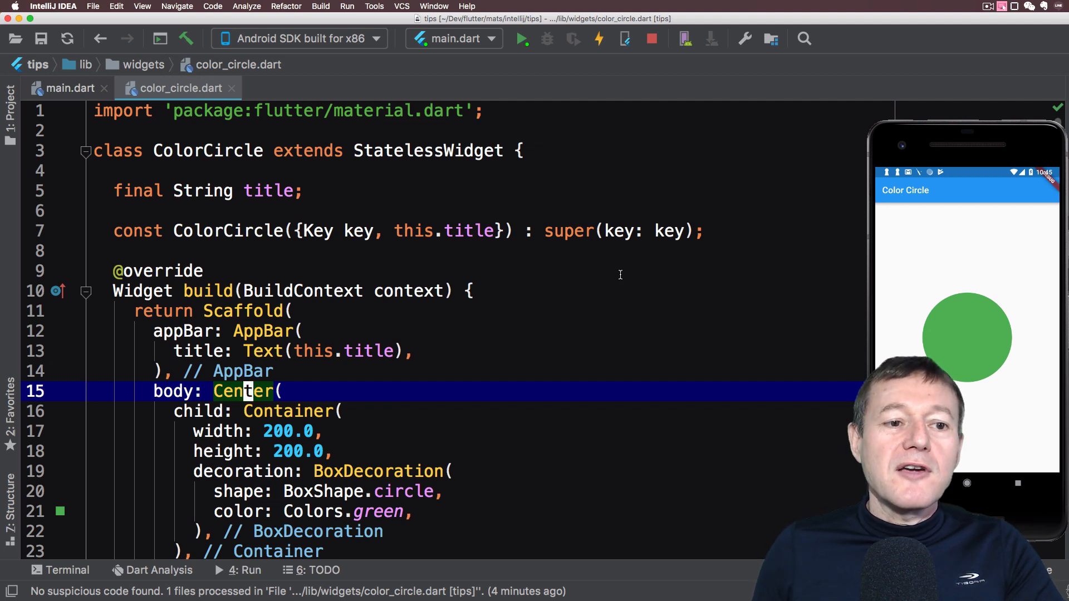
# Step: Convert ColorCircle from StatelessWidget to a StatefulWidget with a ColorCircleState class
pyautogui.click(466, 151)
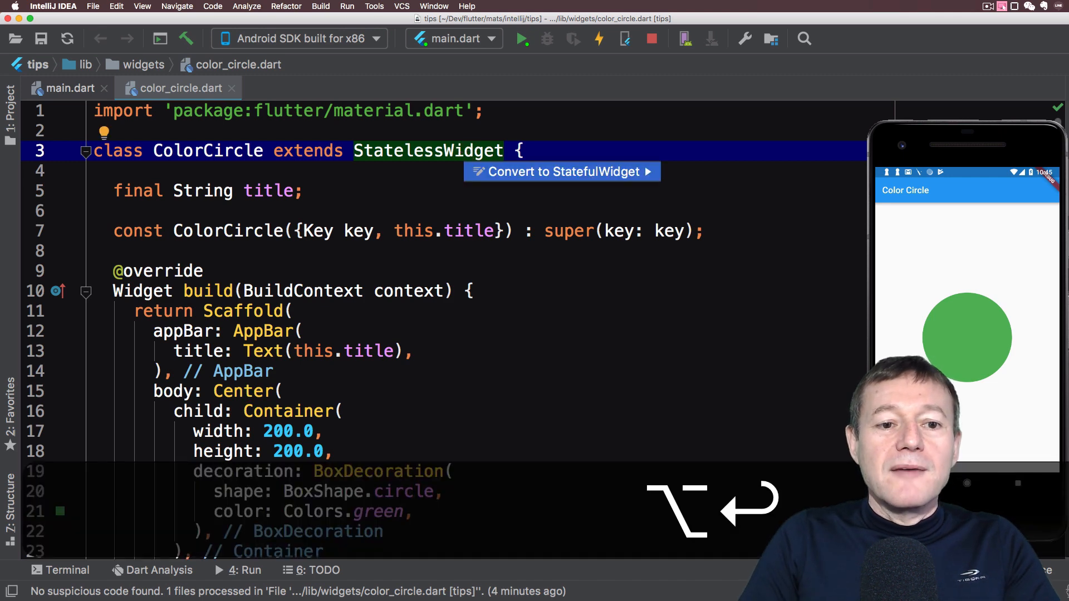
pyautogui.click(560, 171)
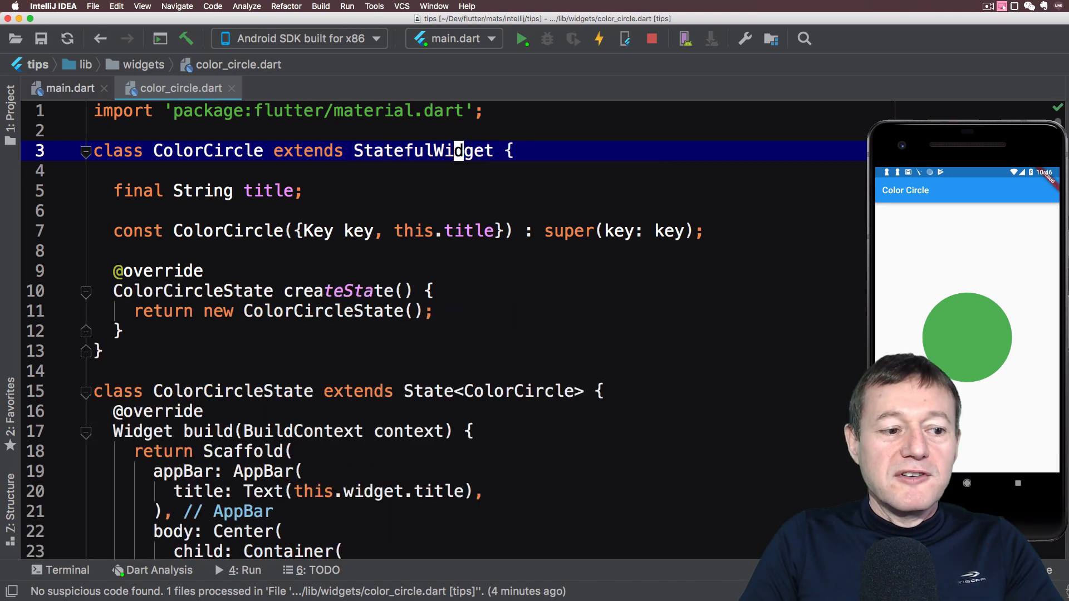
pyautogui.scroll(-3)
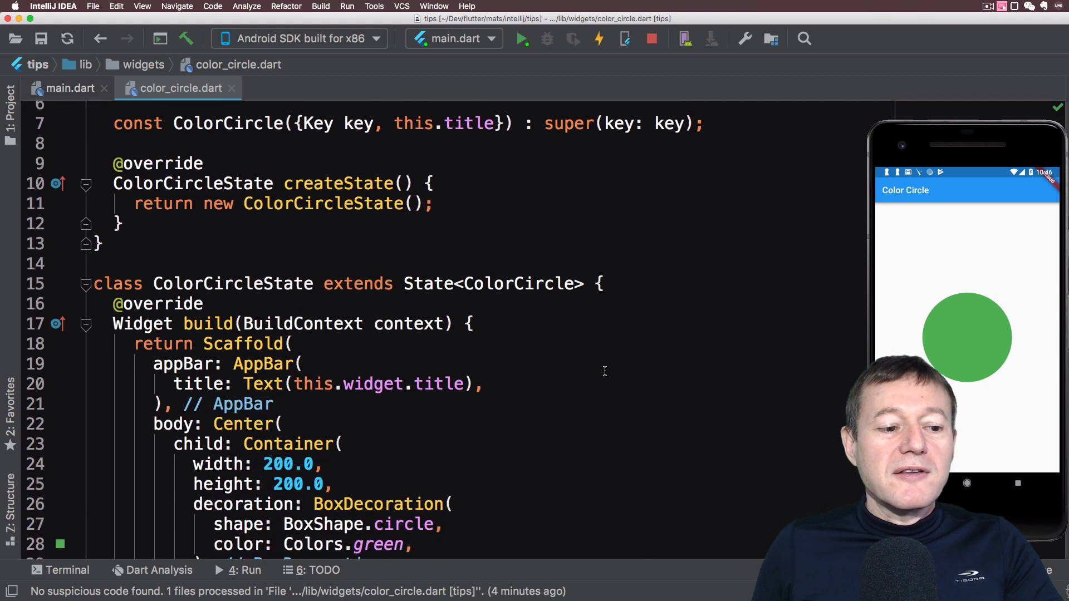
pyautogui.scroll(-3)
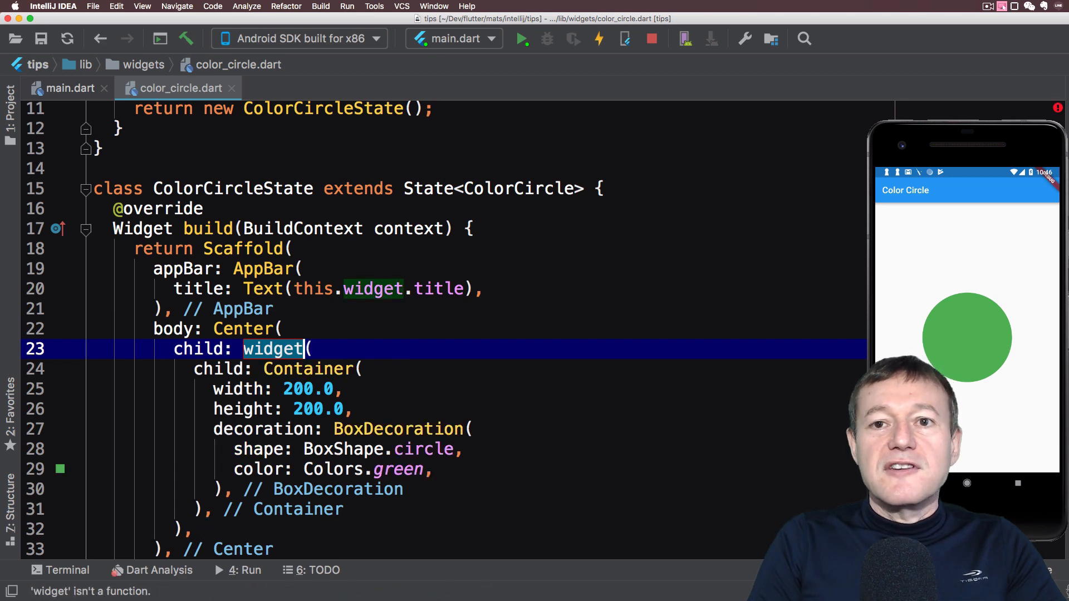
# Step: Add a GestureDetector with onTap: () { setState(() { }); } around the circle
pyautogui.write('GestureDetector')
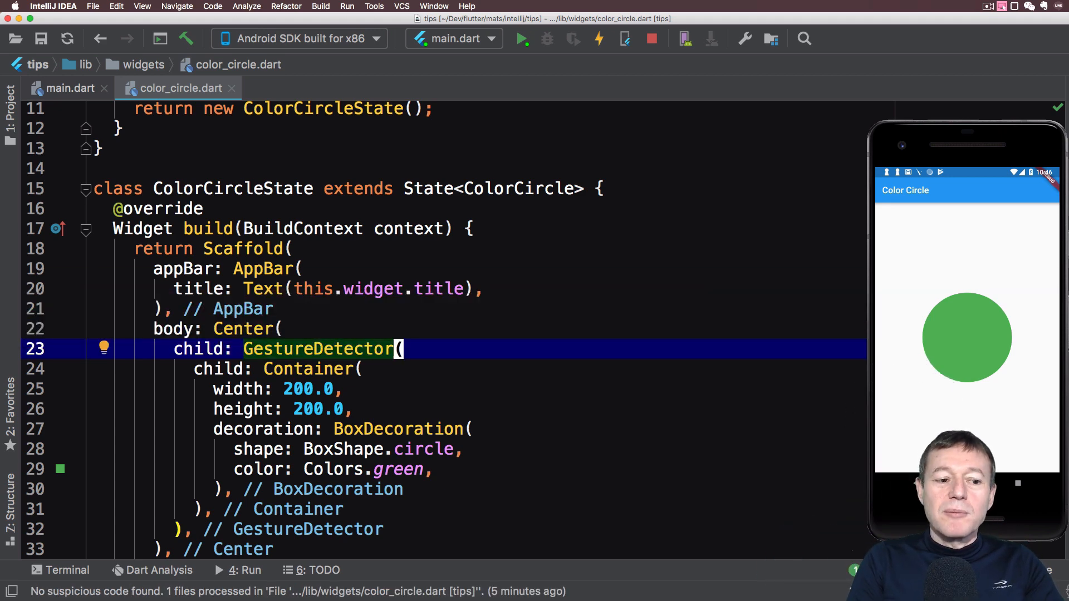
pyautogui.write('on')
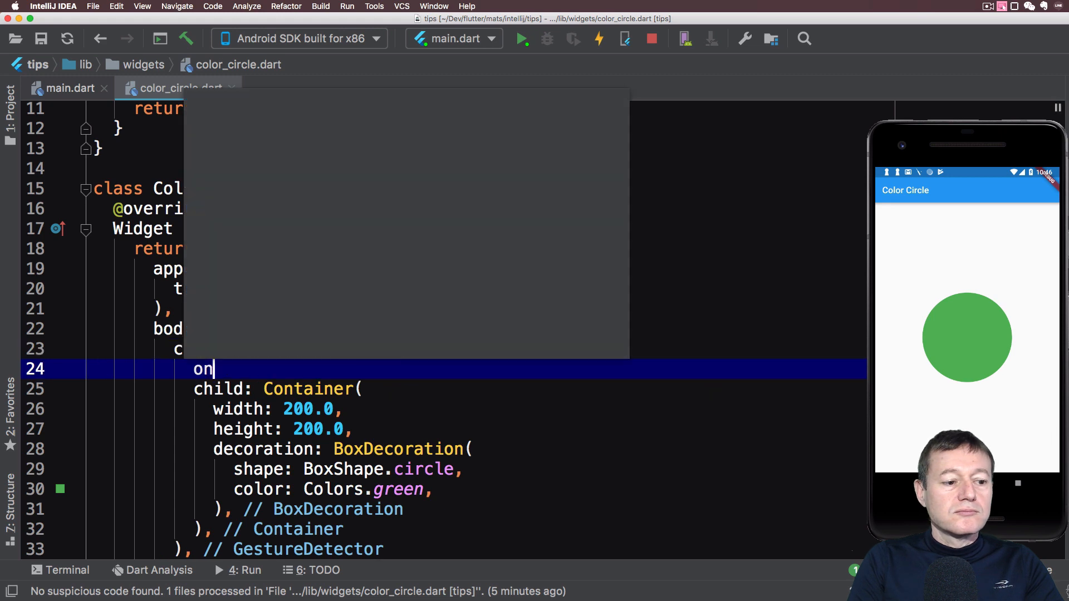
pyautogui.write('Tap: (),')
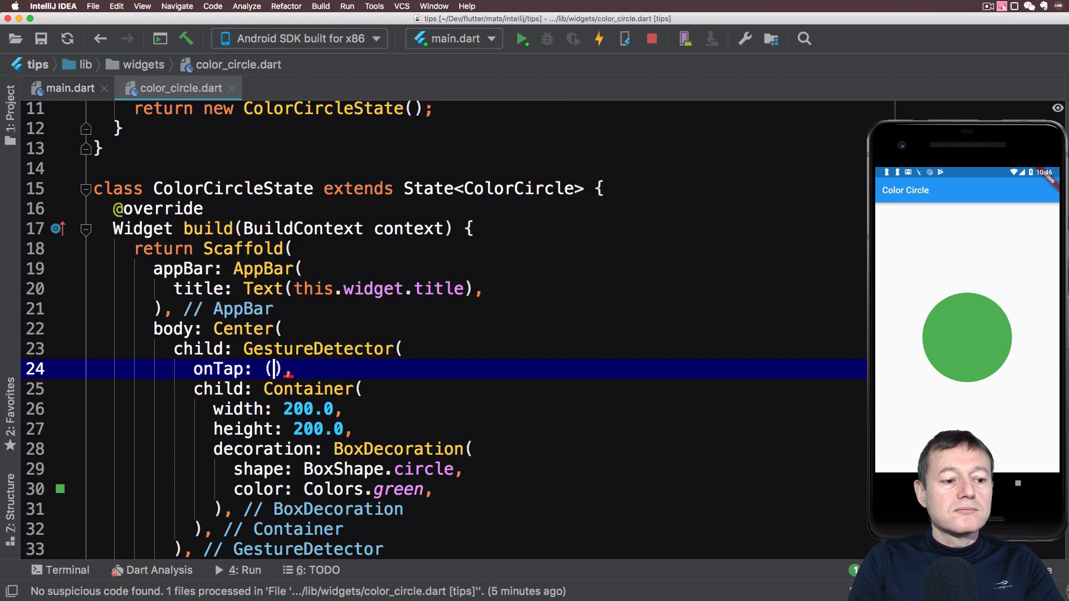
pyautogui.write('{')
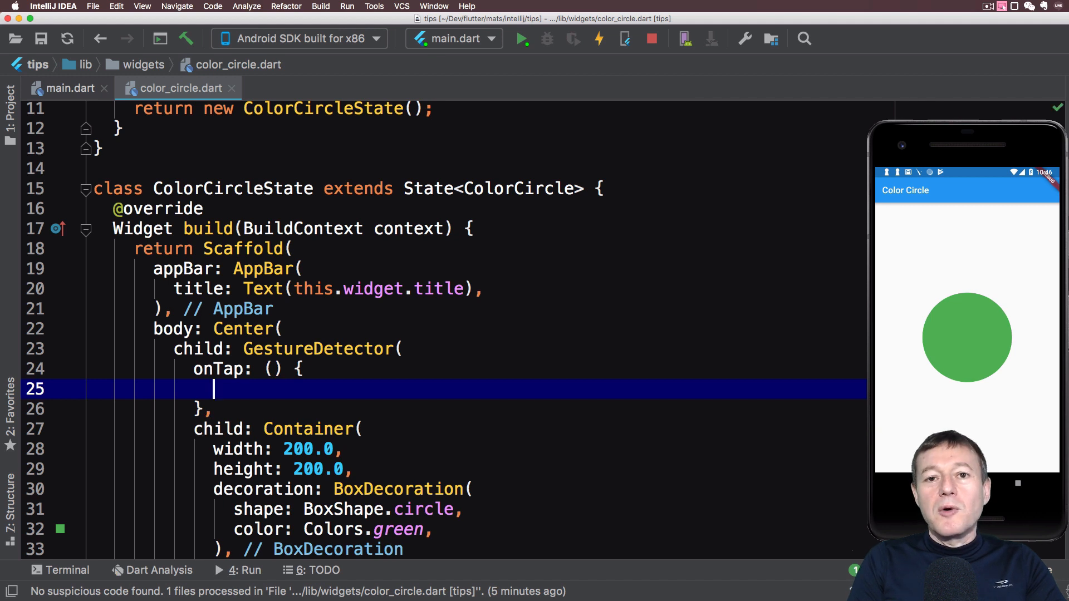
pyautogui.write('set')
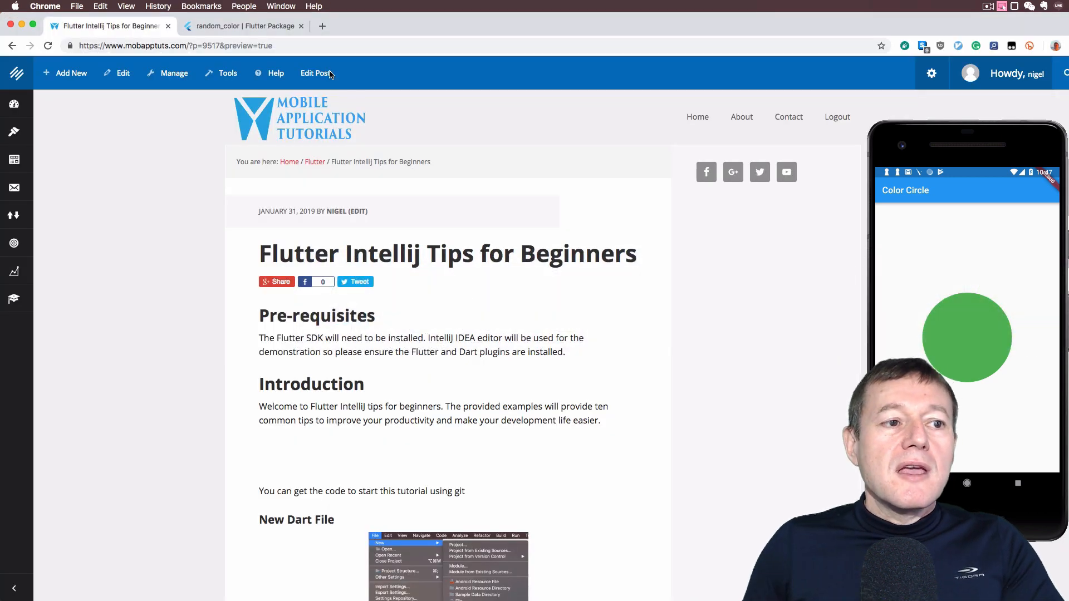
pyautogui.click(243, 26)
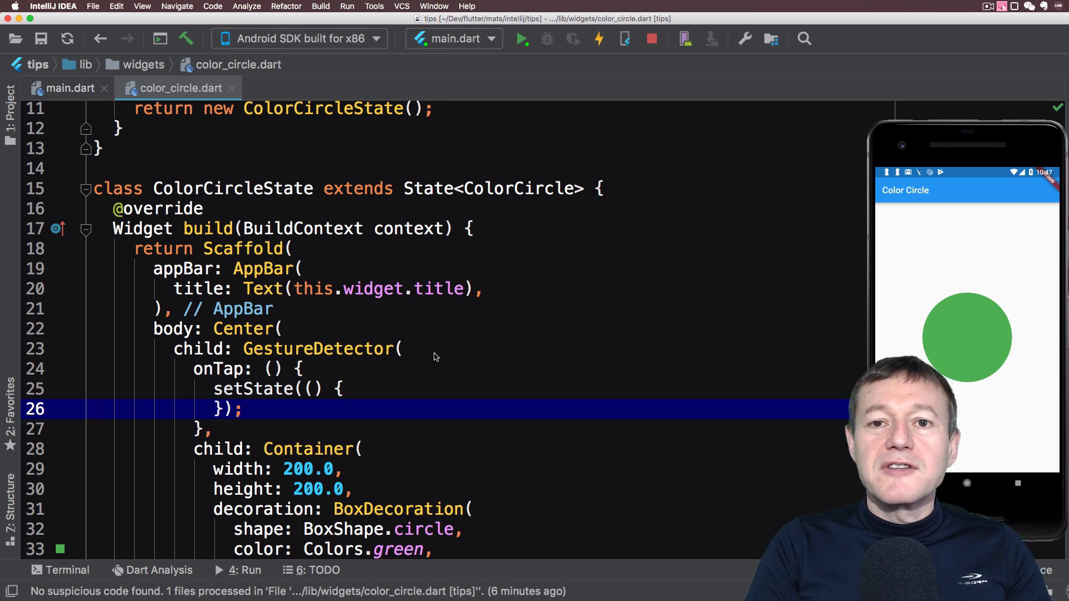
# Step: Add random_color: ^1.0.3 under dependencies in pubspec.yaml and open the terminal
pyautogui.press('shift+cmd')
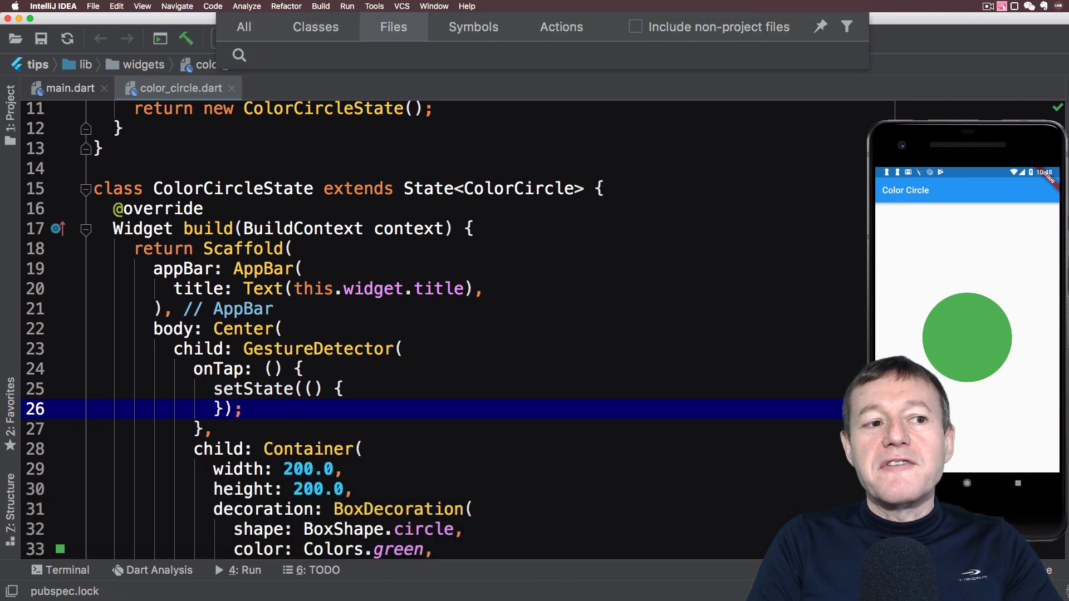
pyautogui.write('yaml')
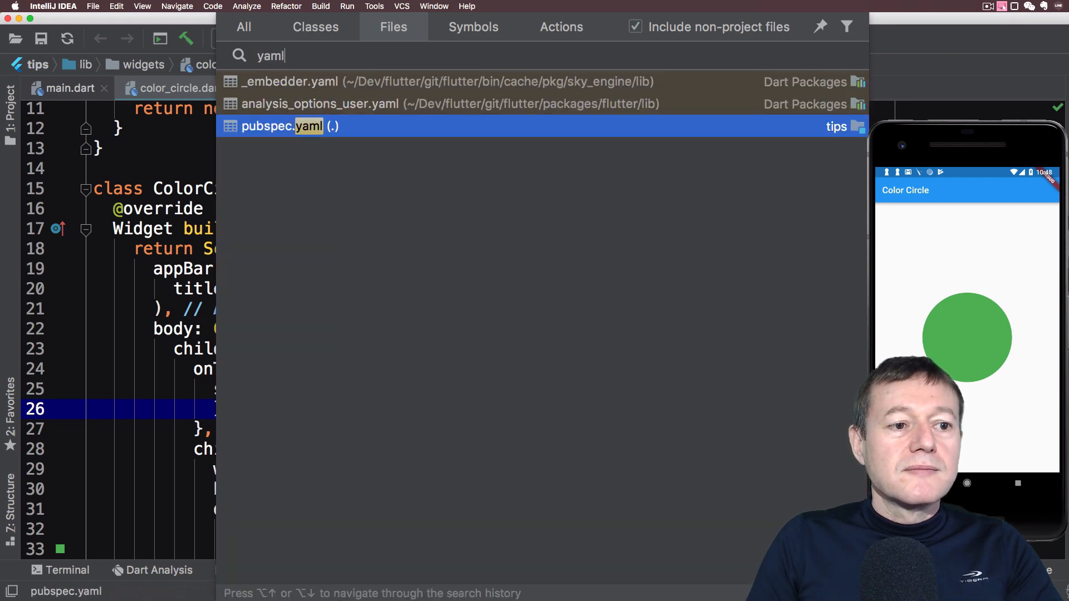
pyautogui.click(268, 127)
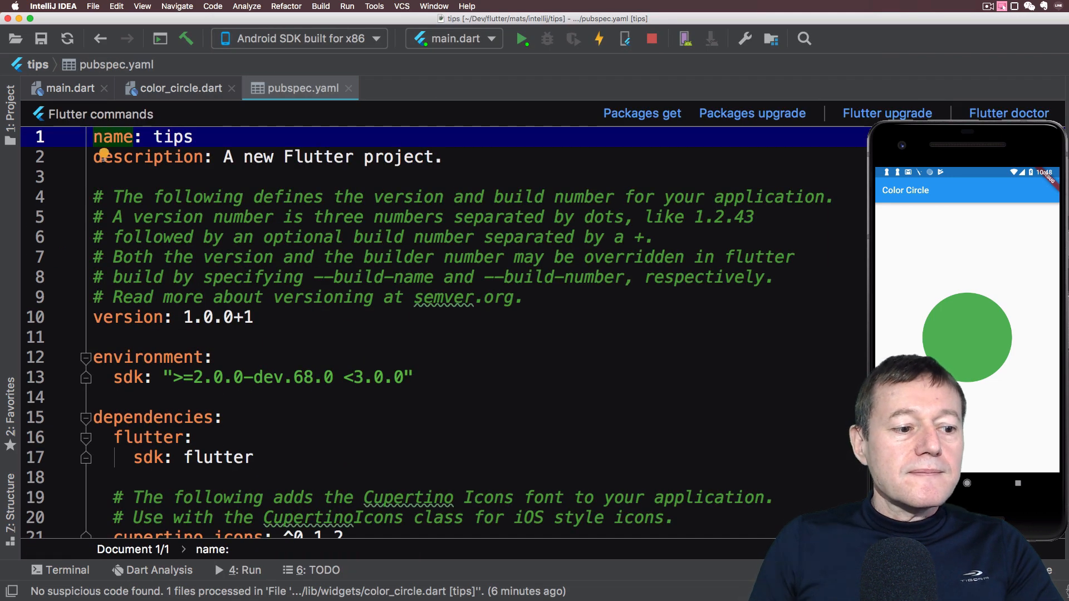
pyautogui.click(160, 437)
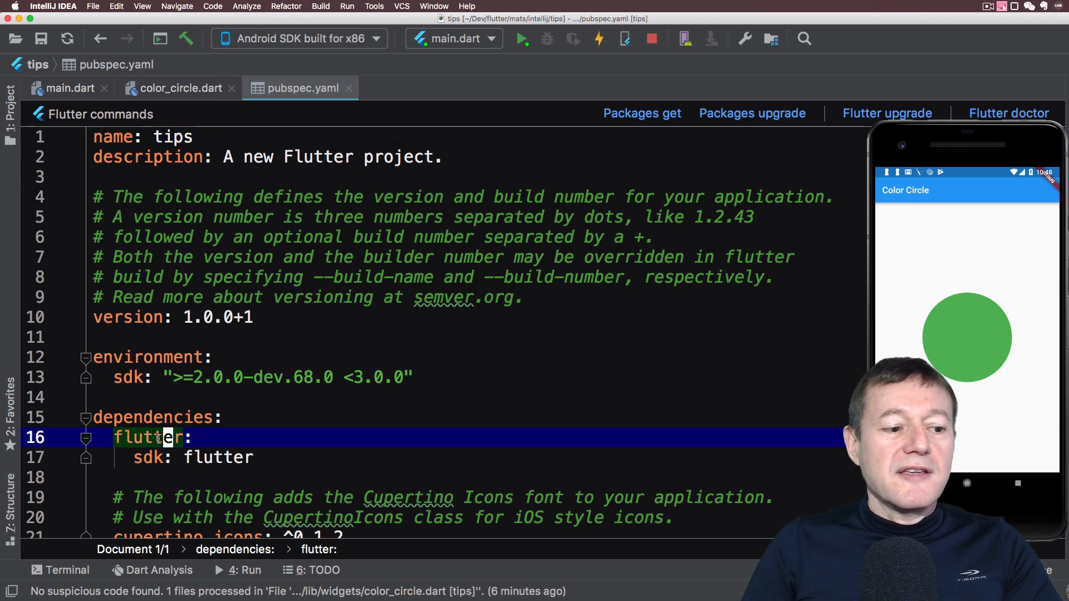
pyautogui.write('random_color: ^1.0.3')
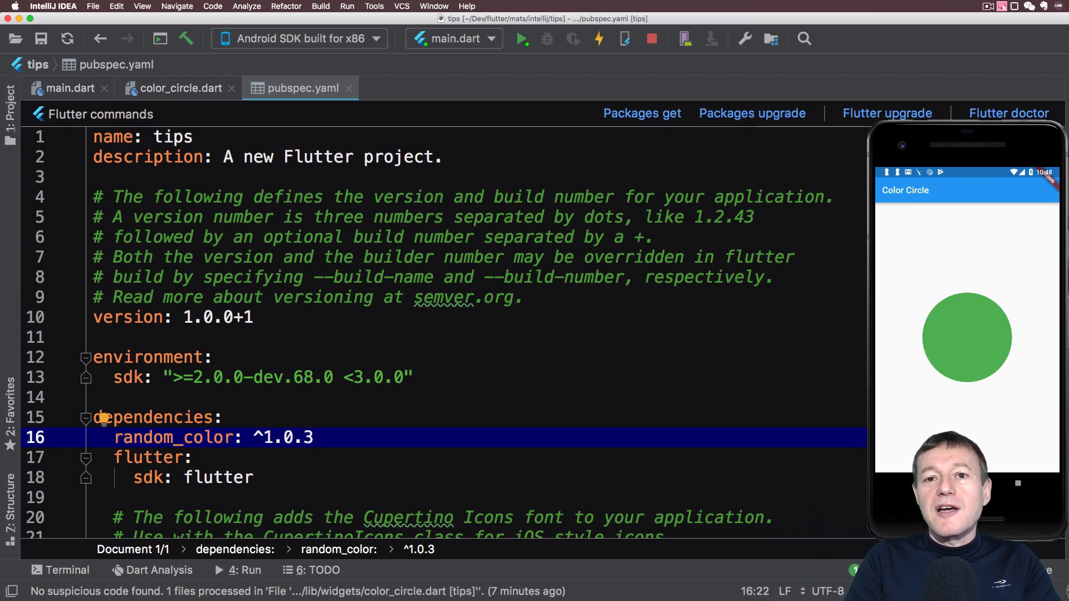
pyautogui.click(66, 570)
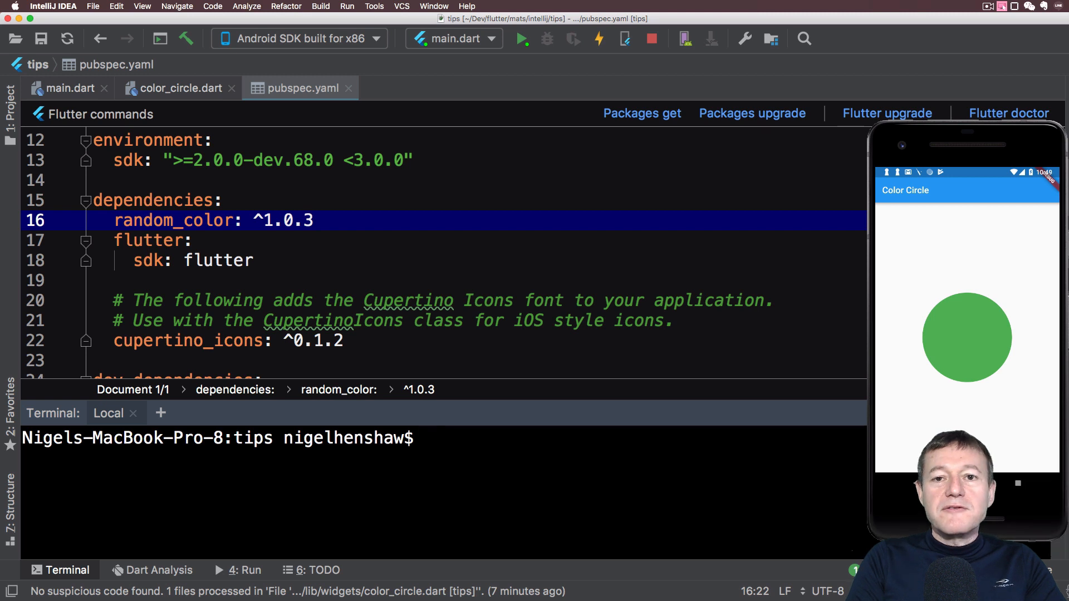
# Step: Run flutter pub get in the terminal to download random_color
pyautogui.write('flutter pub get')
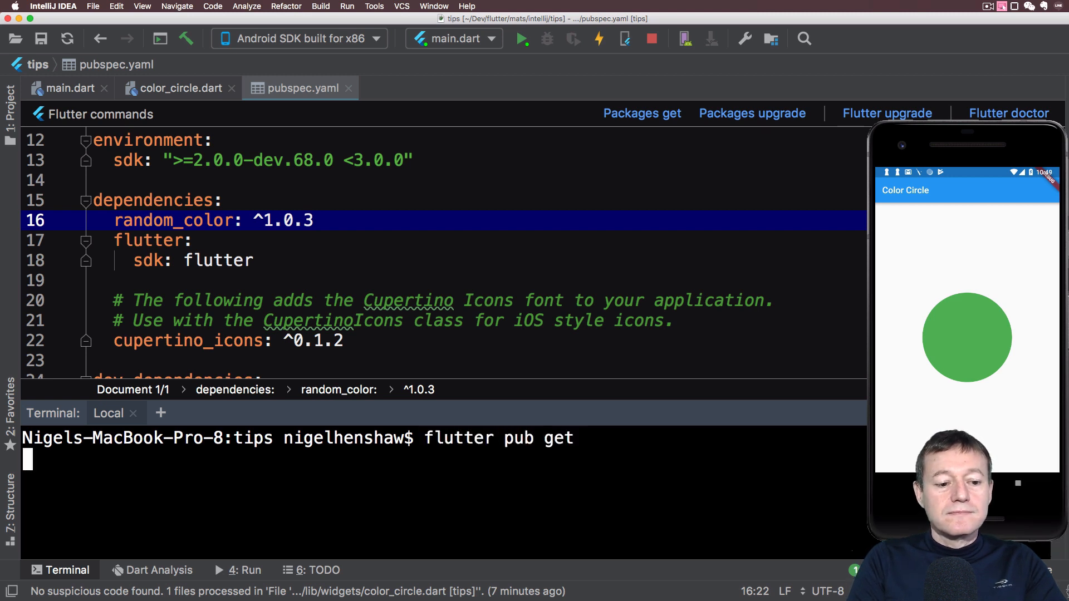
pyautogui.press('enter')
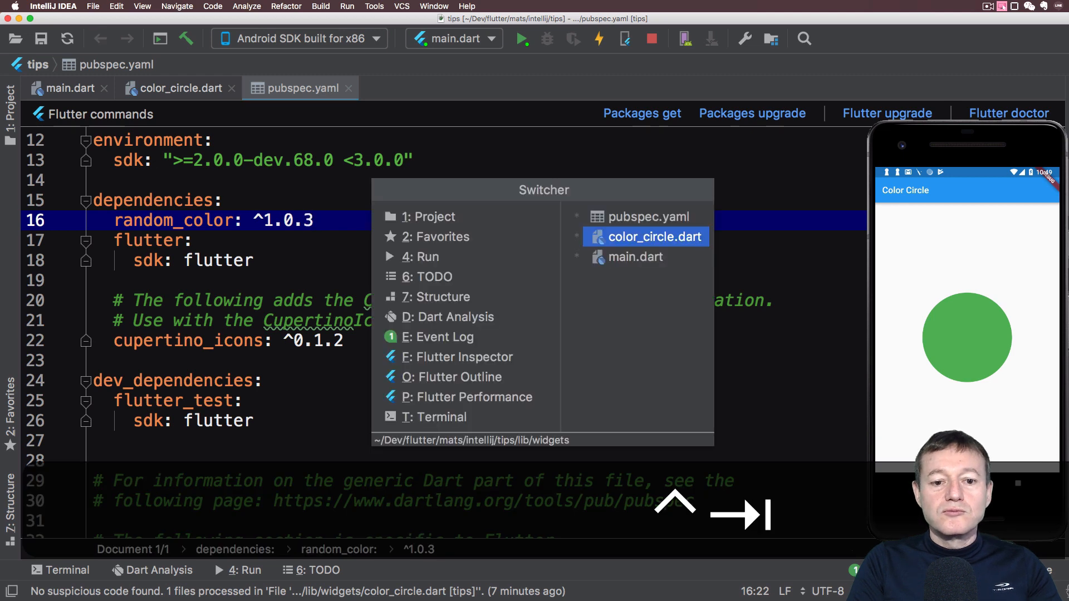
# Step: Back in color_circle.dart, add import 'package:random_color/random_color.dart' at the top
pyautogui.click(654, 237)
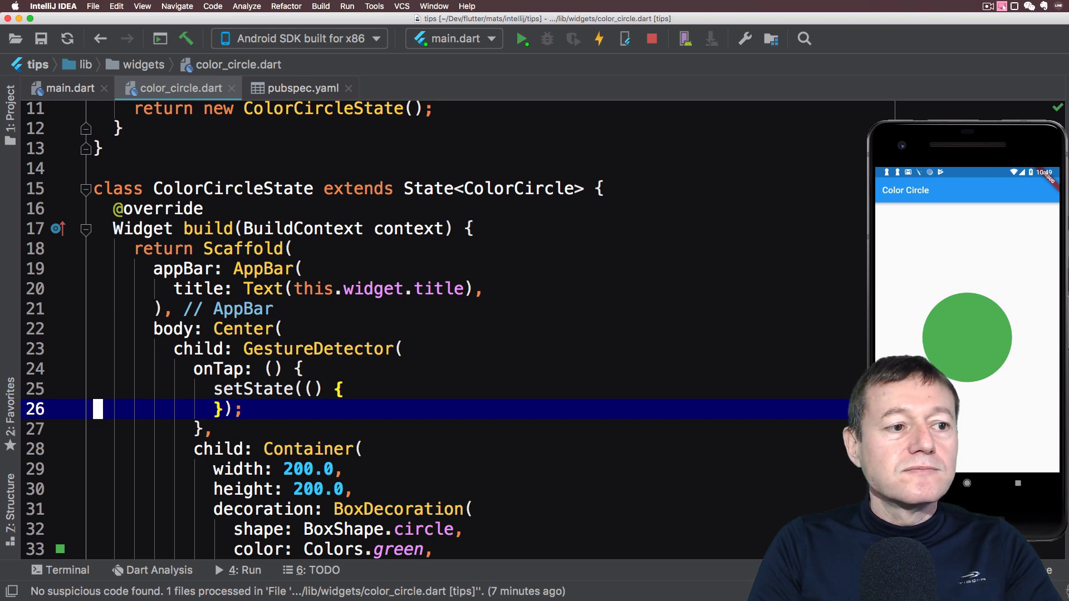
pyautogui.write('im')
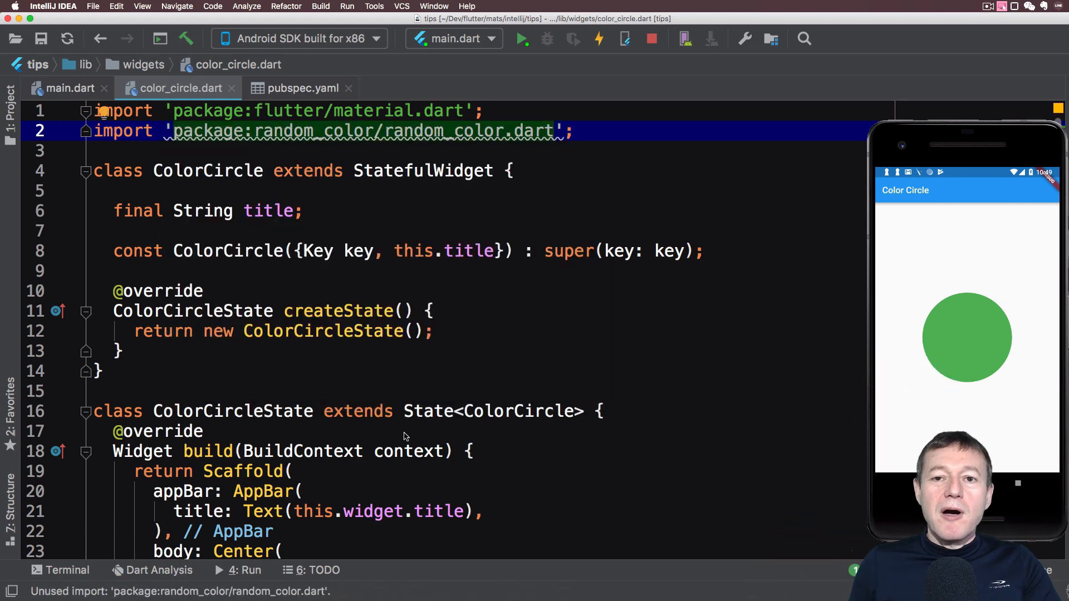
pyautogui.scroll(-3)
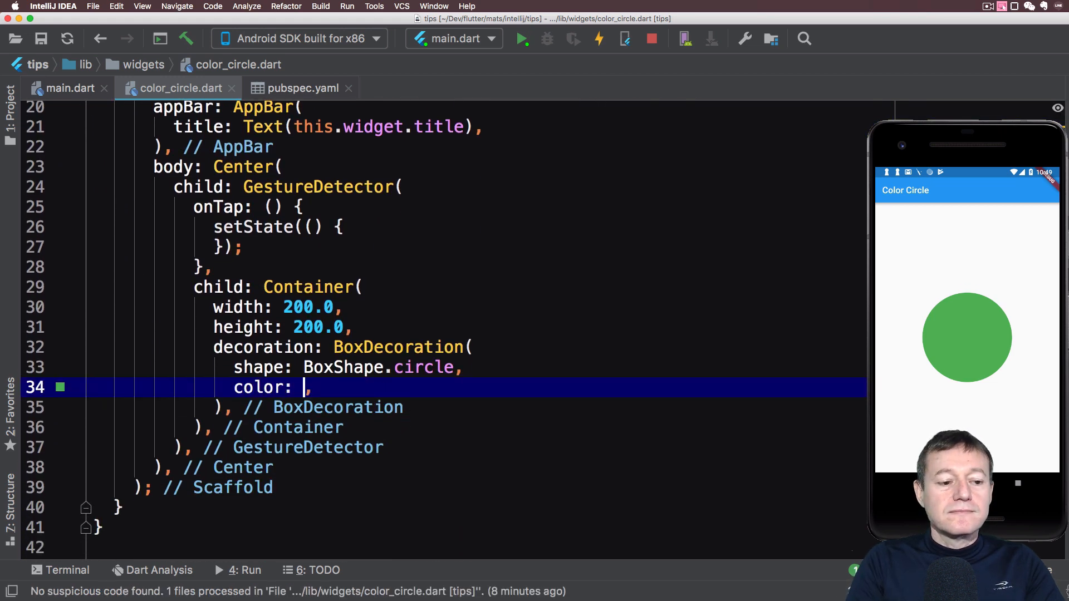
# Step: Replace Colors.green in BoxDecoration with RandomColor().randomColor() and save
pyautogui.write('Ran')
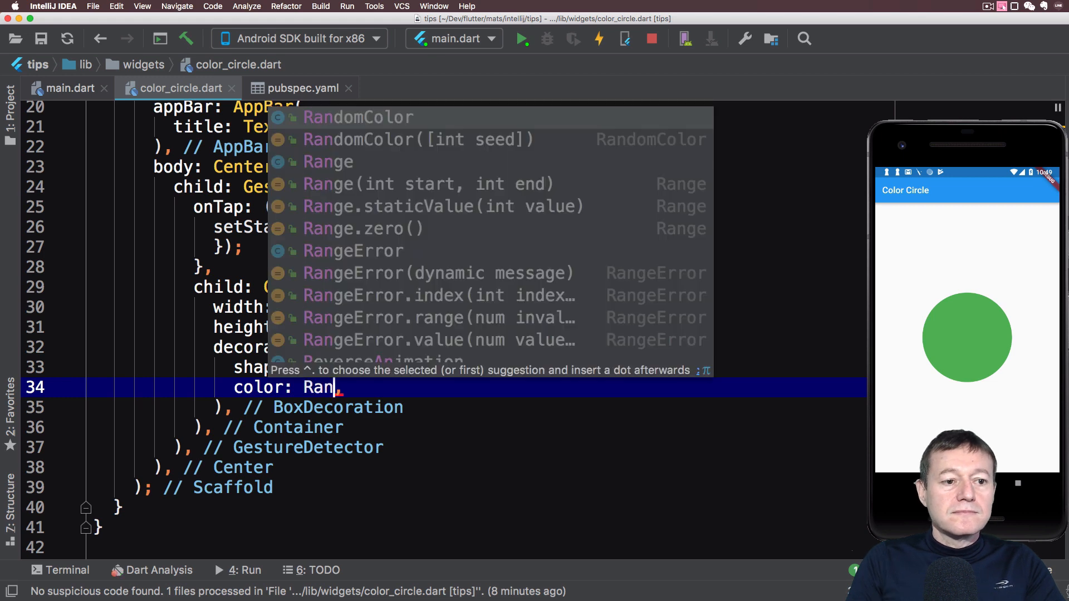
pyautogui.write('domColor().randomColor(')
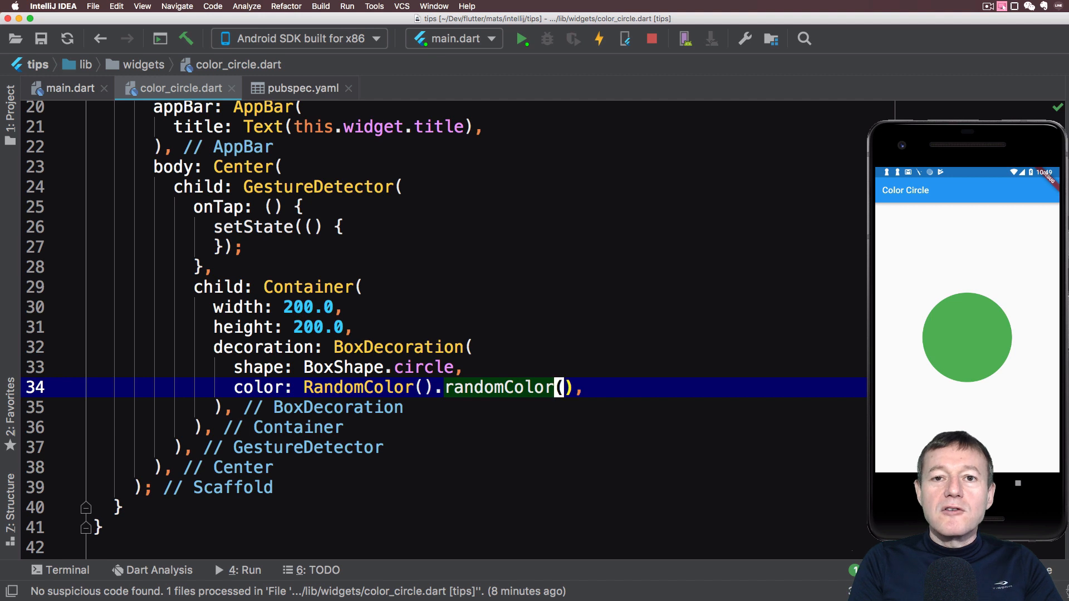
pyautogui.press('cmd+s')
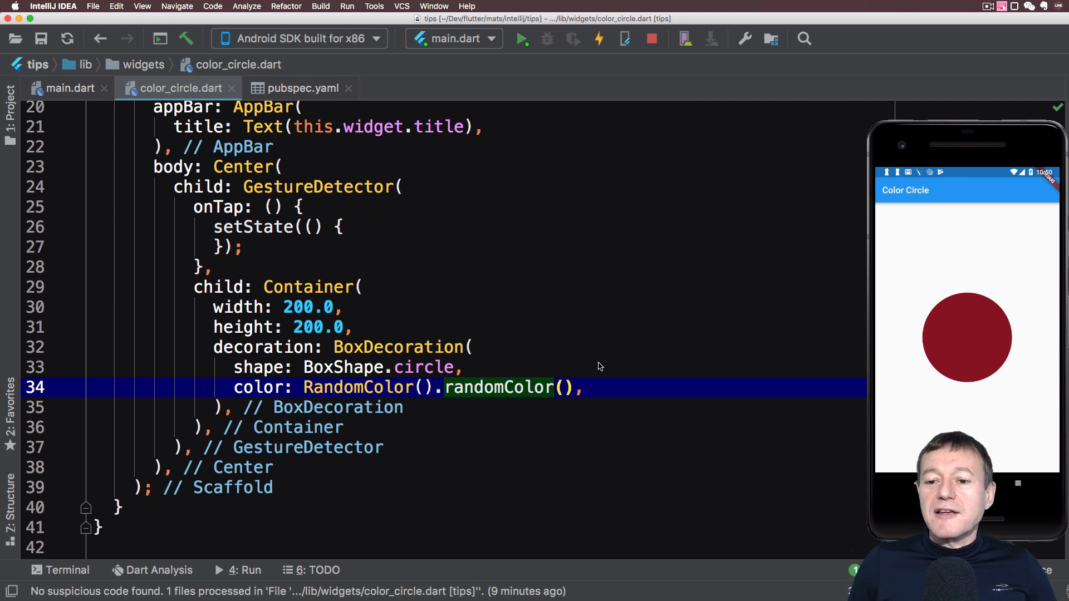
# Step: Tap the emulator circle five times, watching it change to a new random colour
pyautogui.click(967, 337)
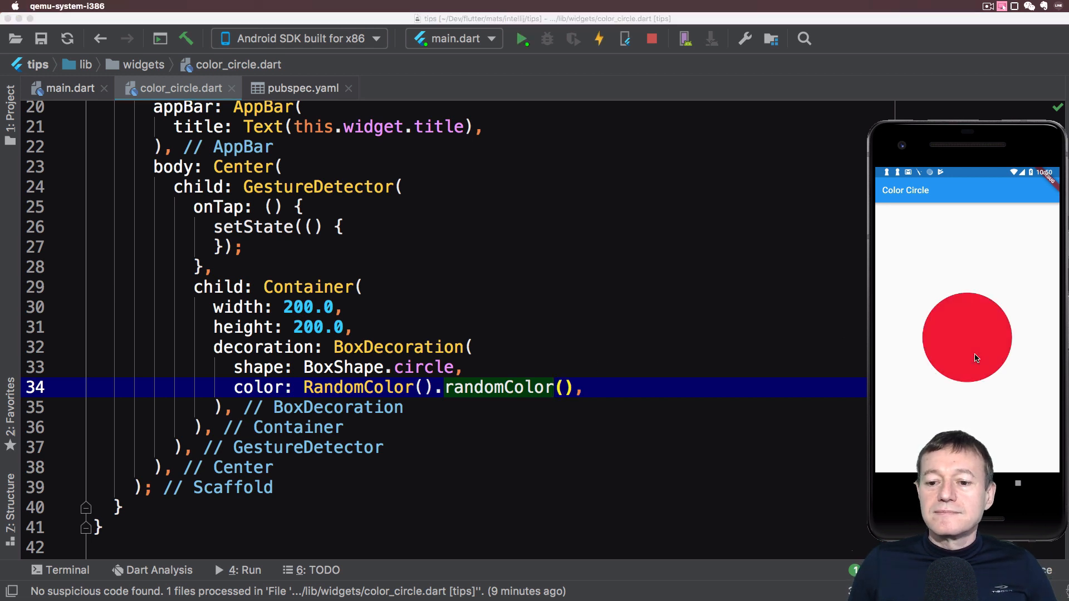
pyautogui.click(966, 337)
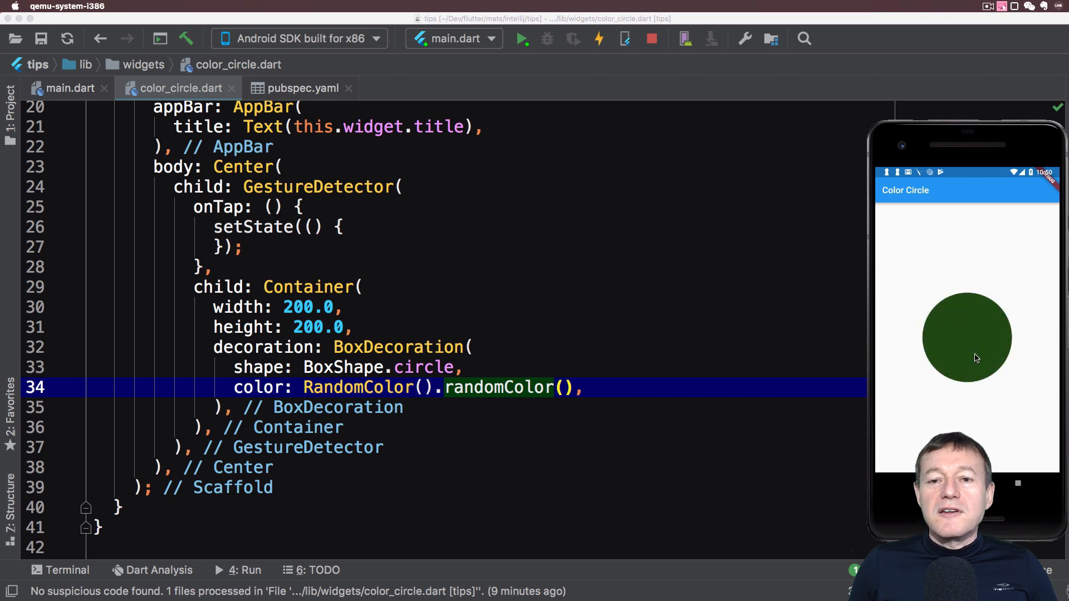
pyautogui.click(967, 337)
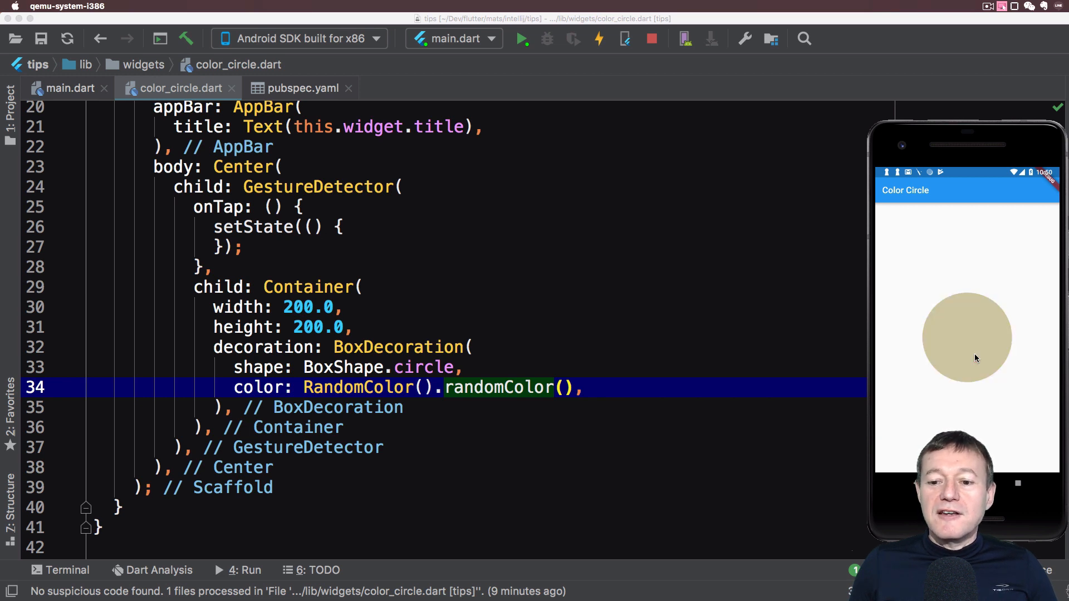
pyautogui.click(967, 337)
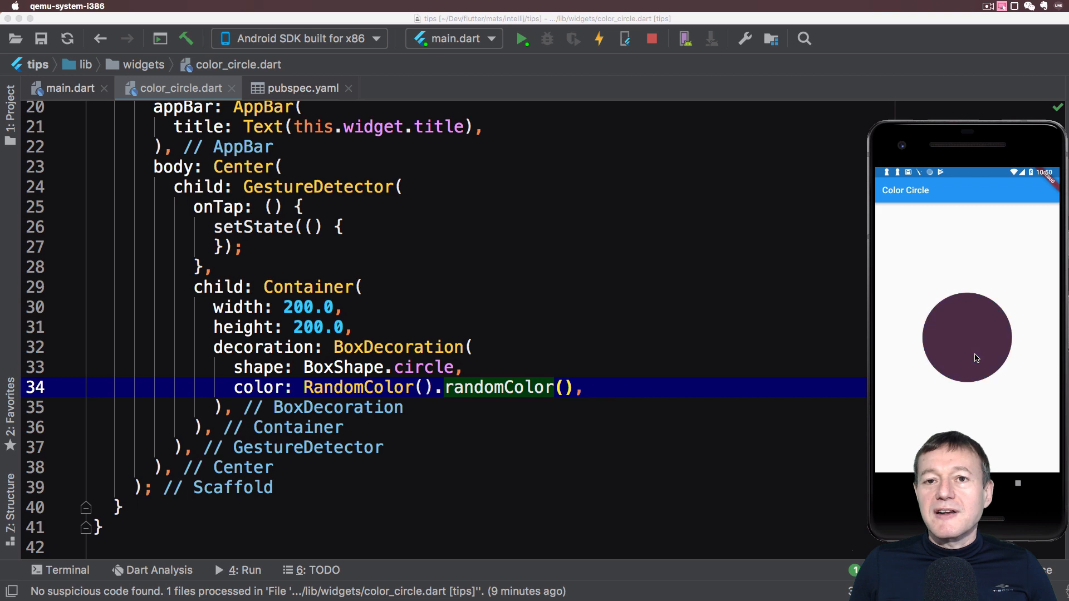
pyautogui.click(967, 337)
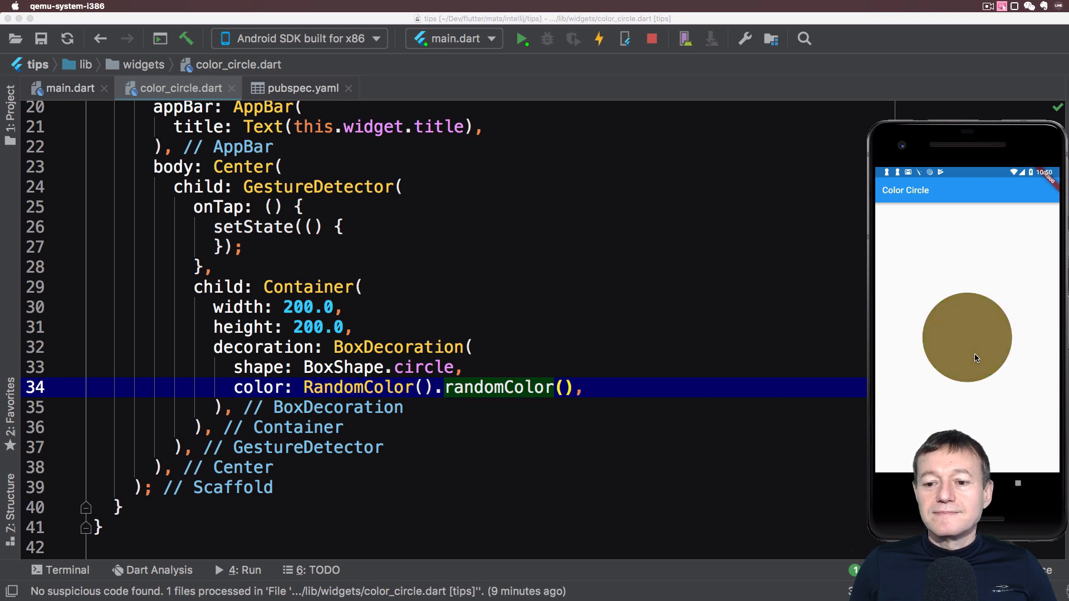